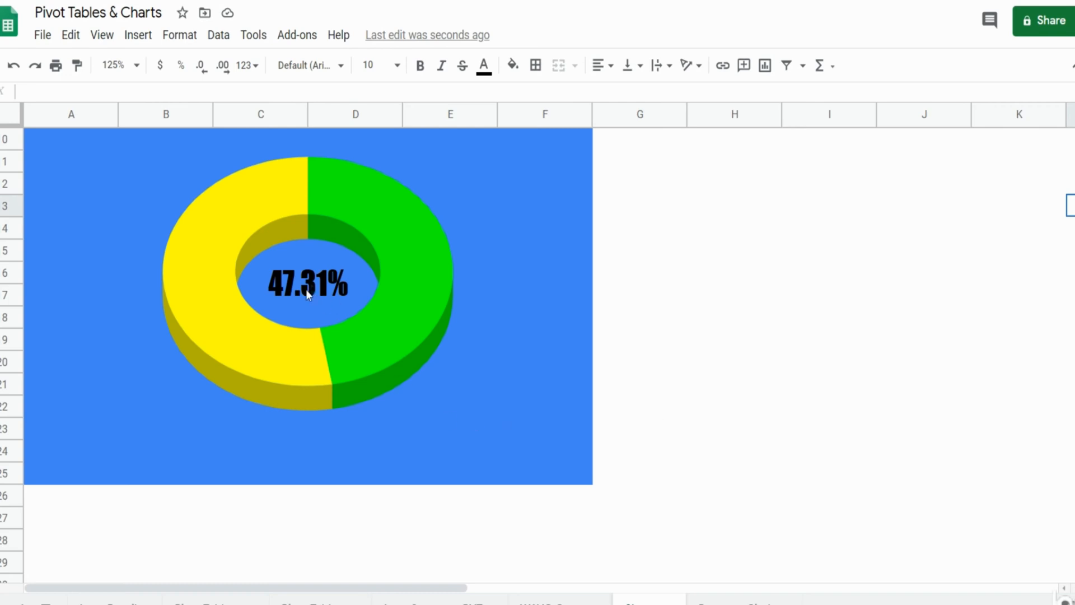
mouse_move(338, 261)
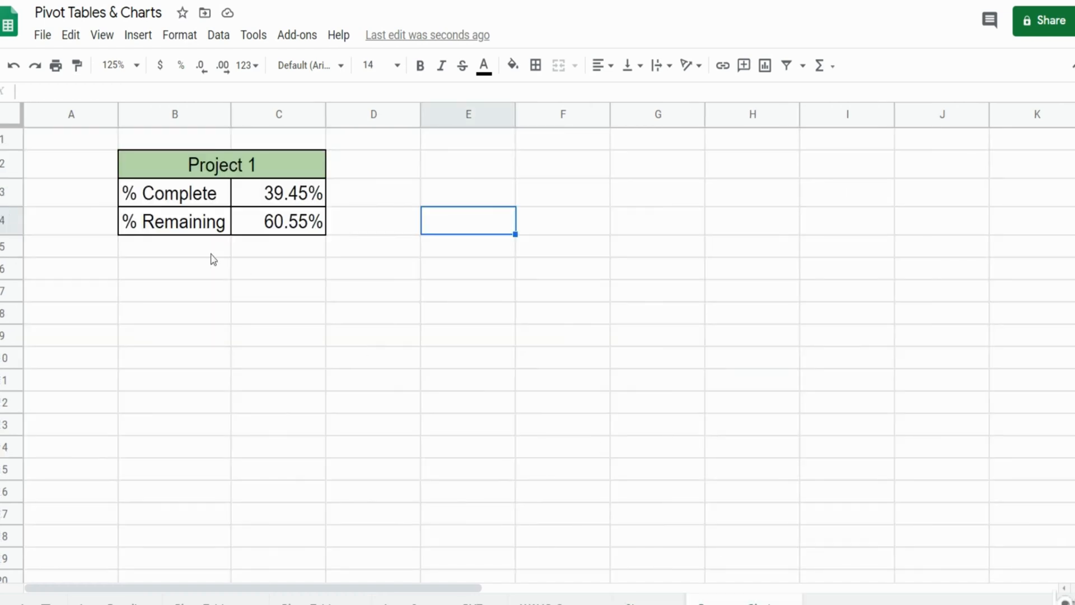
left_click(174, 245)
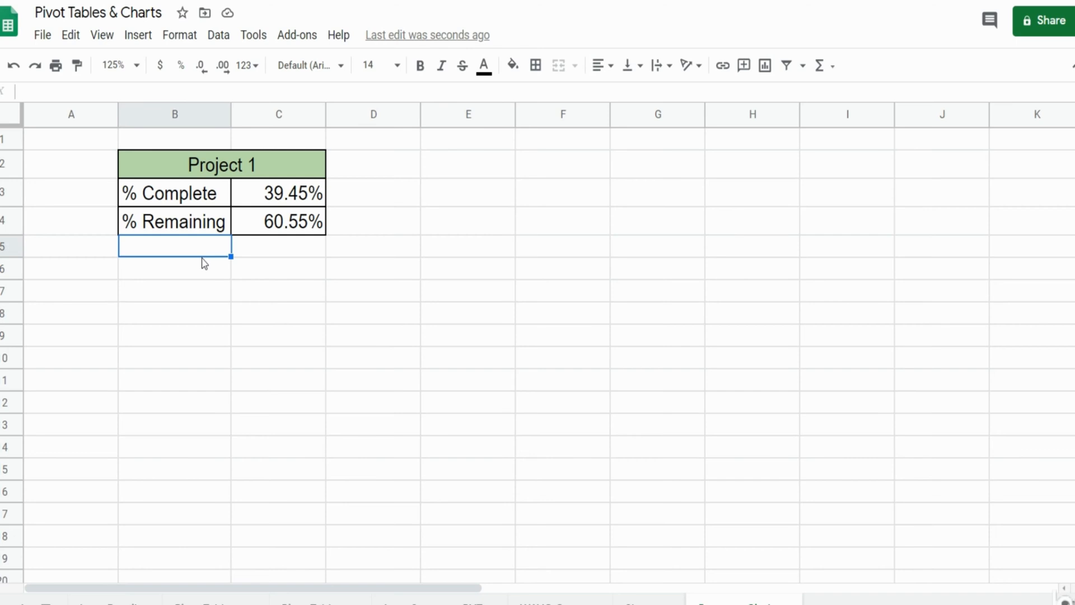
mouse_move(223, 182)
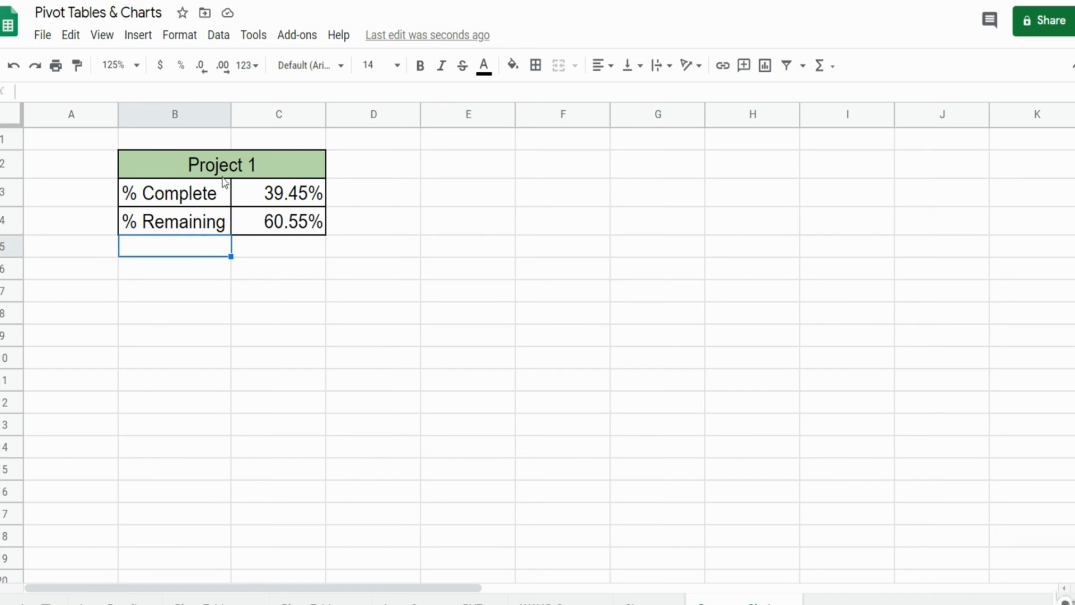
mouse_move(197, 202)
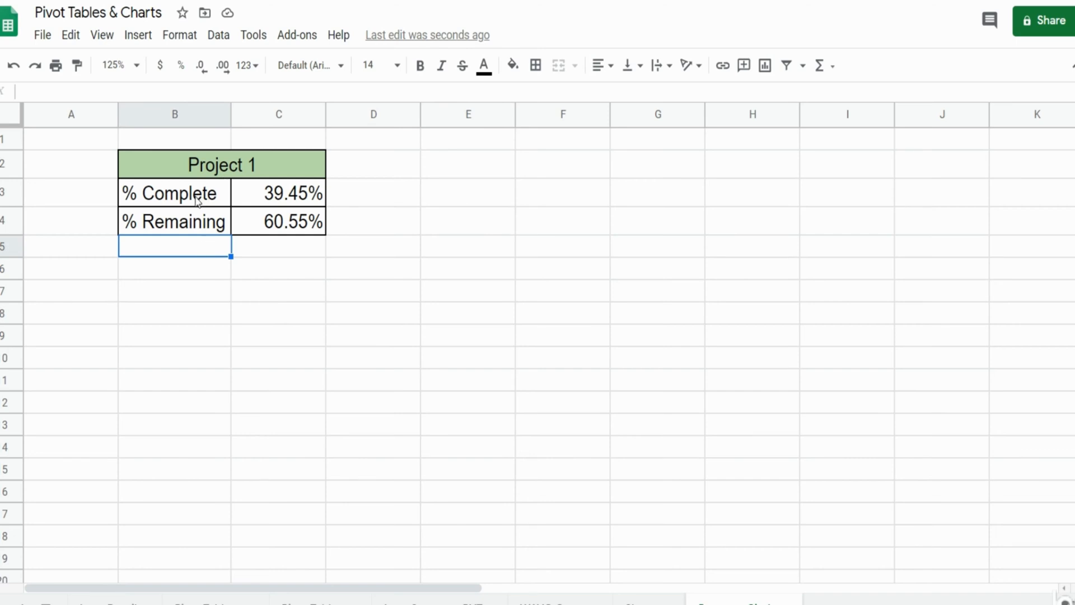
mouse_move(273, 231)
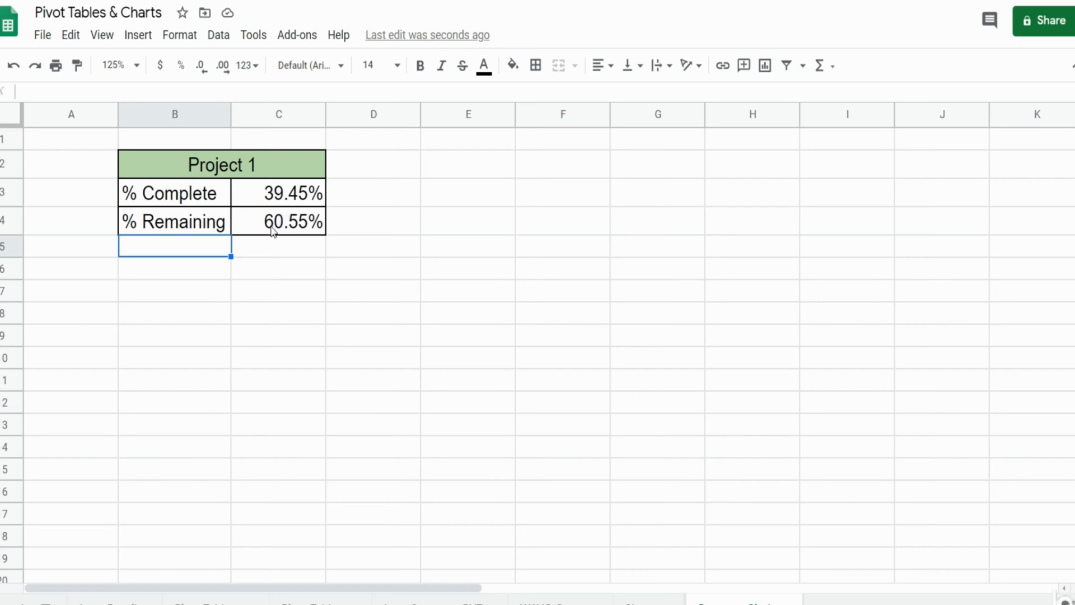
mouse_move(289, 360)
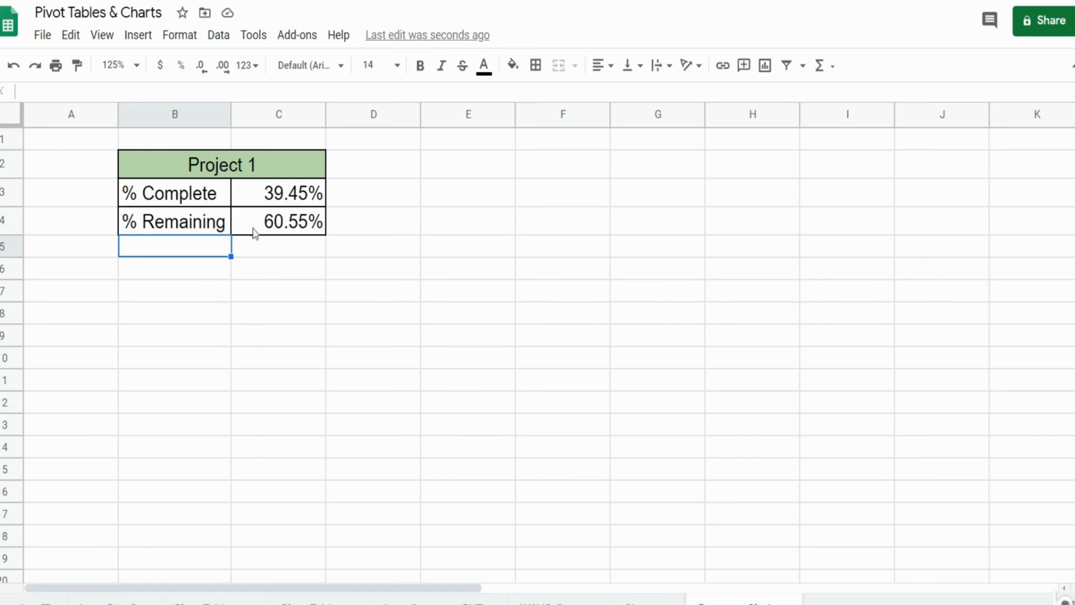
mouse_move(278, 399)
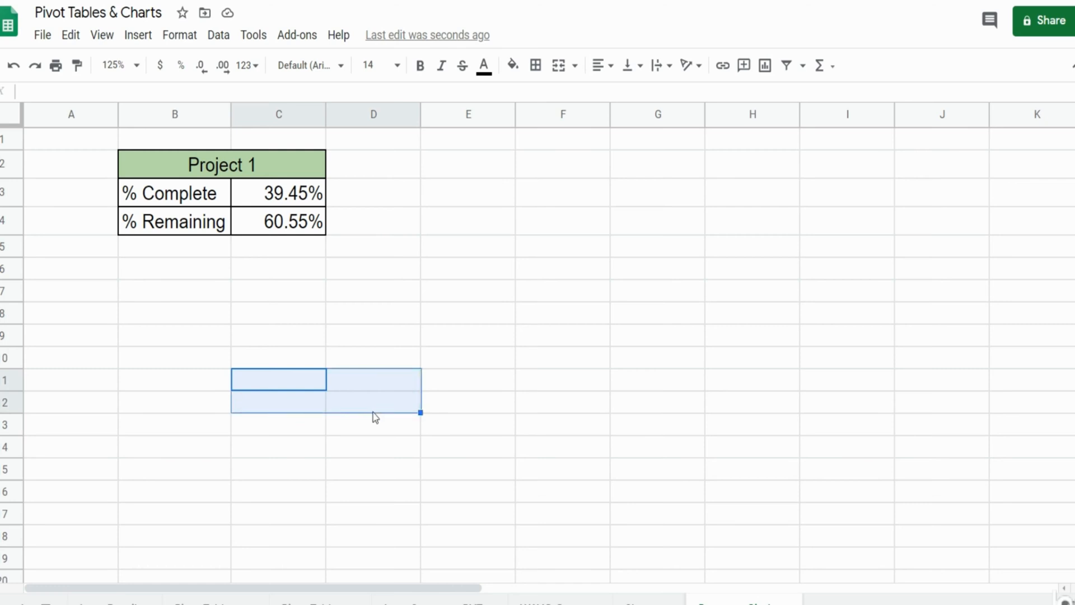
mouse_move(576, 65)
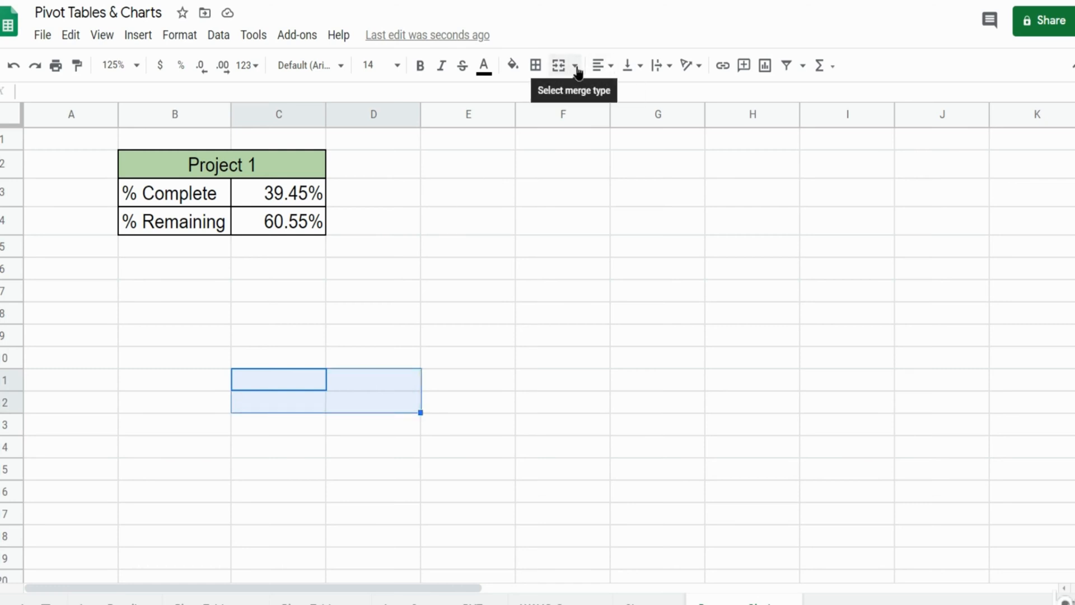
- Merge the selected block and link it to the % Complete value with =C3 (39.45%)
left_click(560, 65)
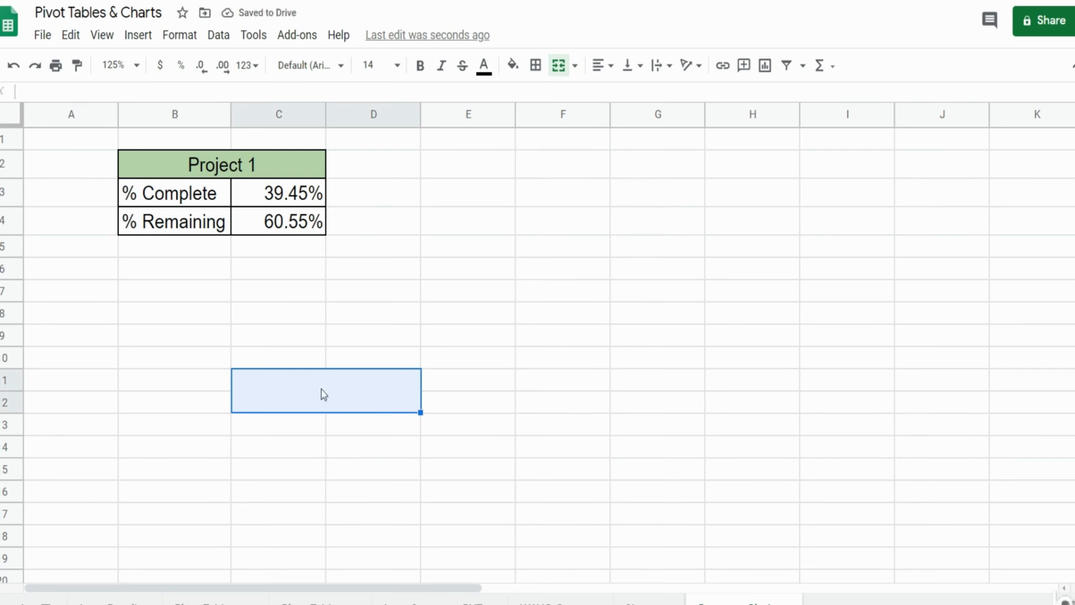
type("=")
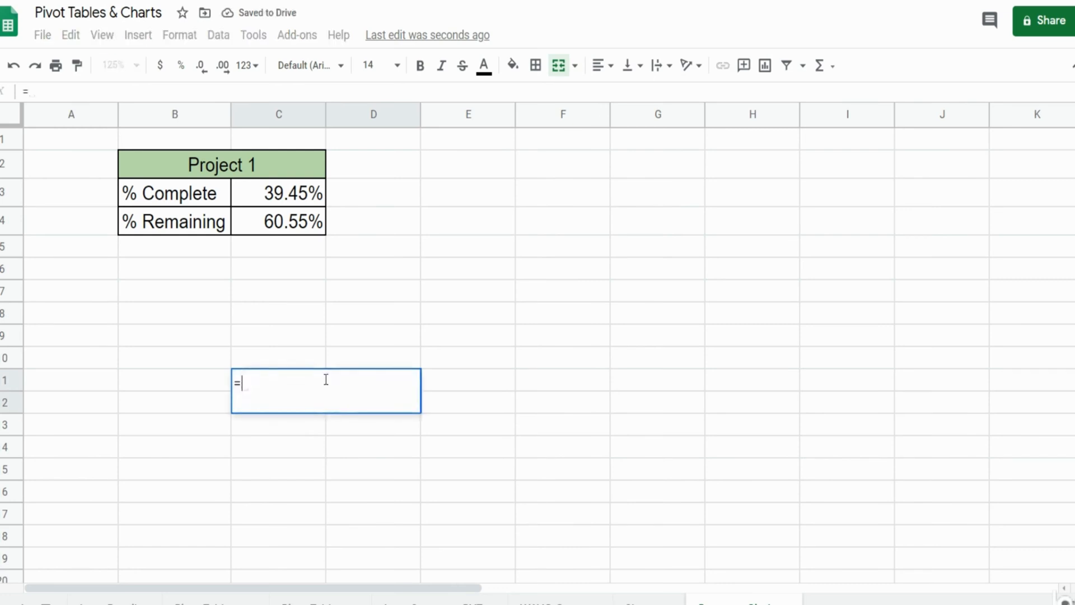
left_click(277, 193)
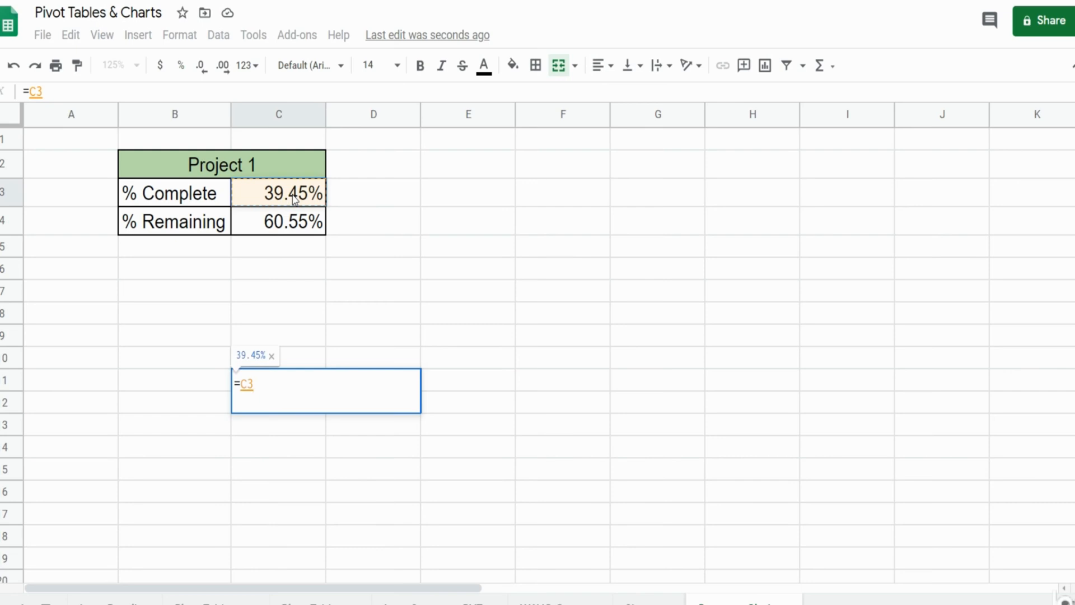
key("Enter")
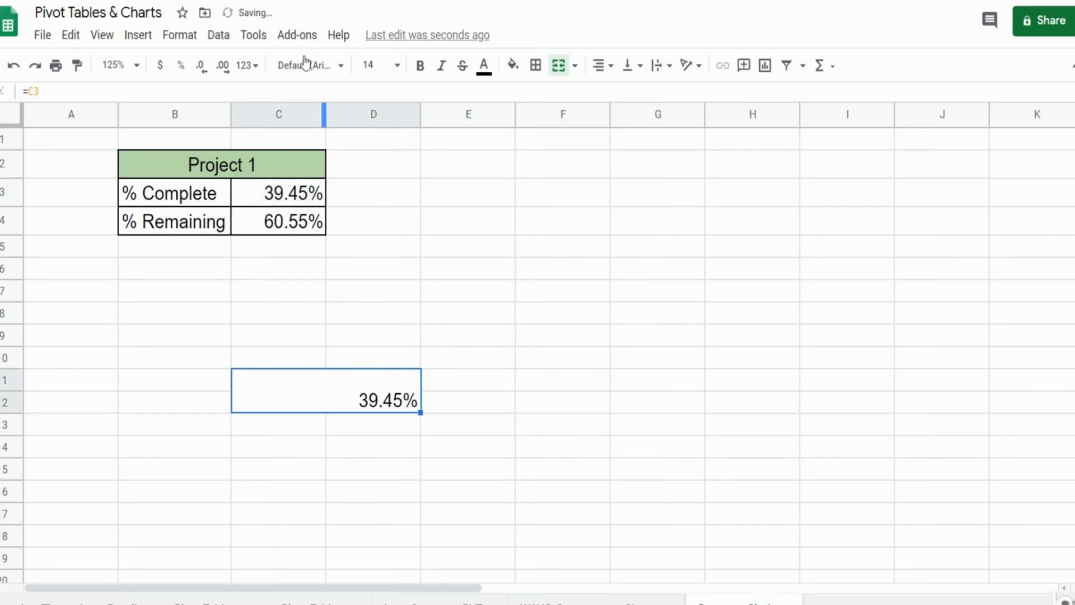
- Centre the 39.45% value horizontally and vertically in the merged cell
left_click(601, 65)
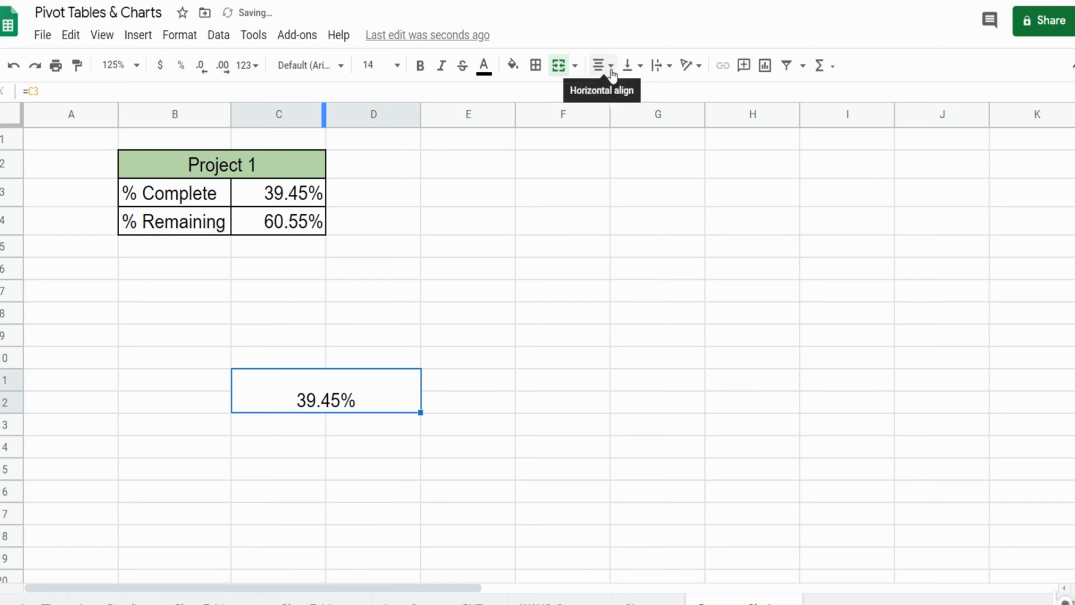
left_click(632, 65)
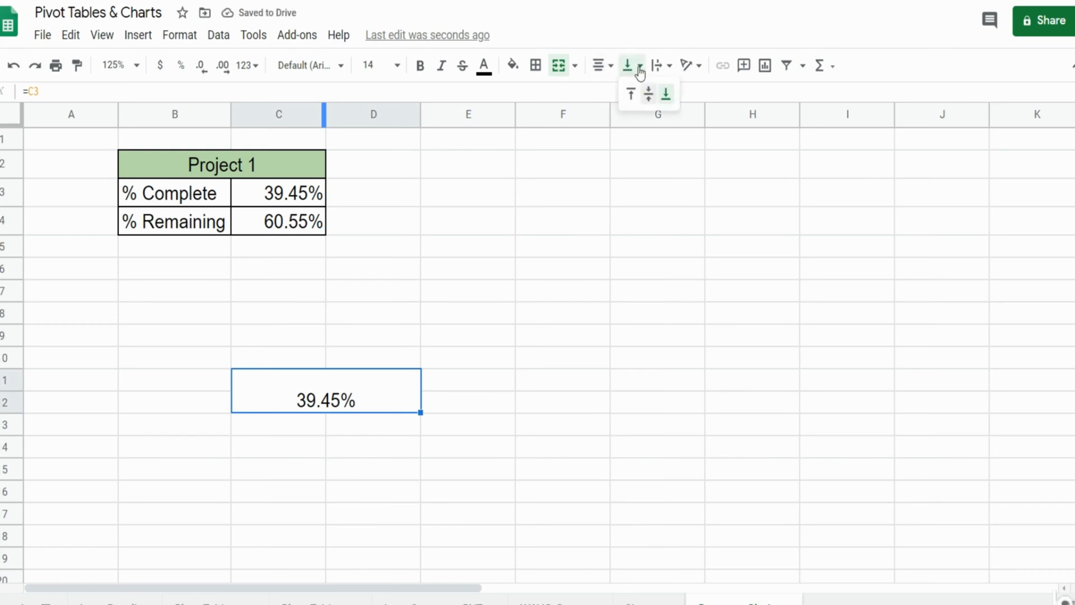
left_click(666, 94)
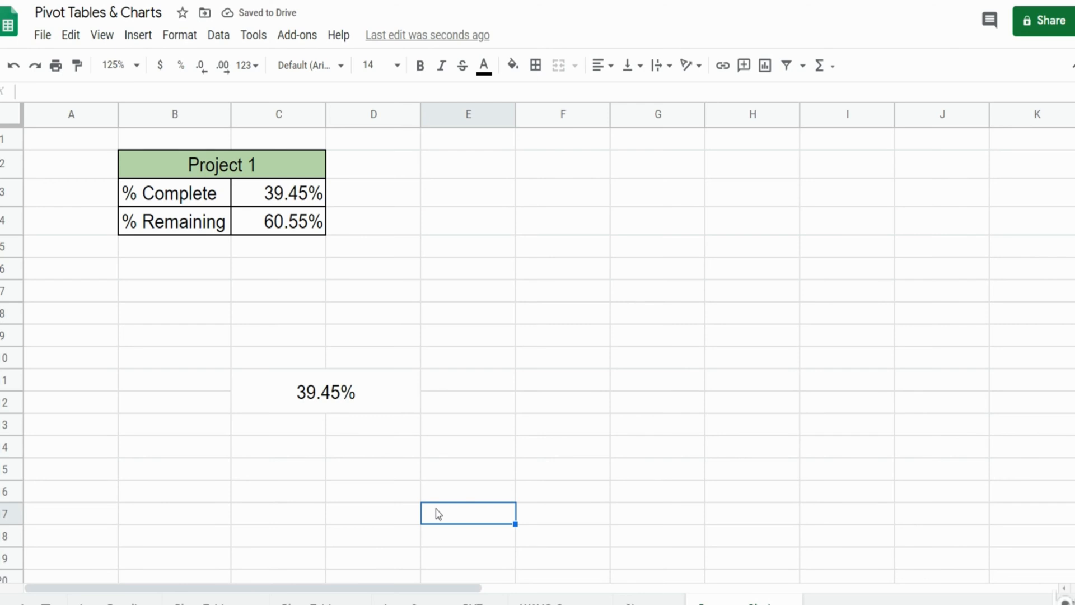
- Insert a doughnut chart from the % Complete and % Remaining rows
left_click_drag(171, 192, 295, 220)
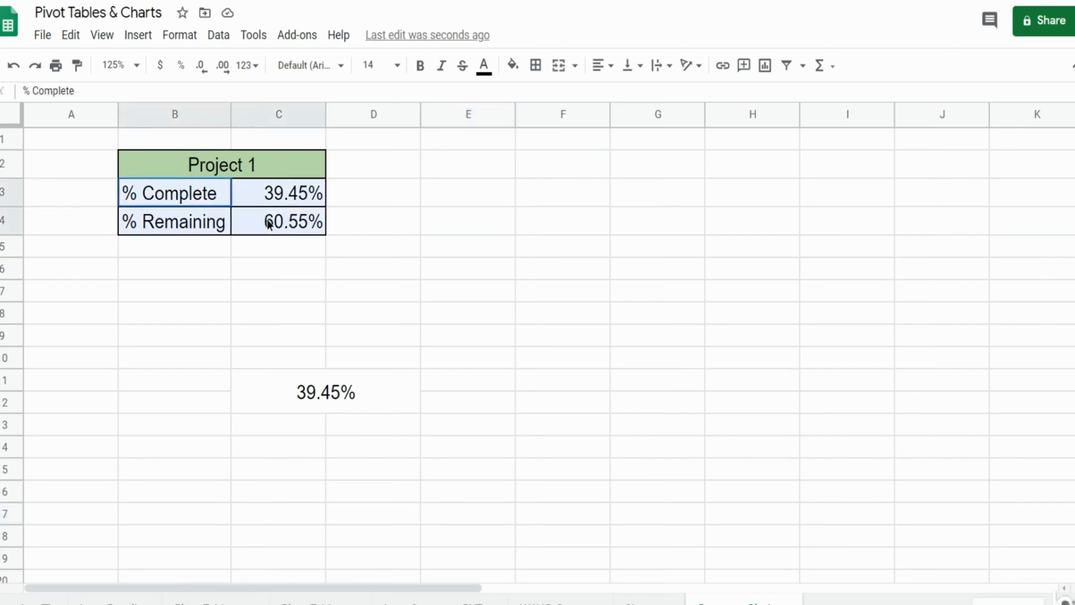
left_click(138, 35)
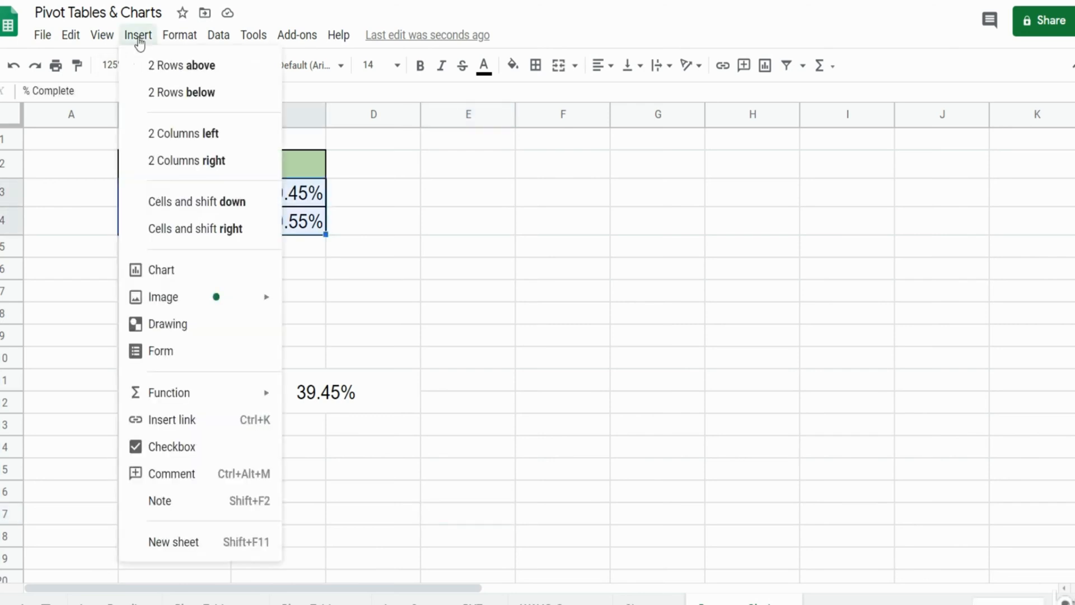
left_click(164, 280)
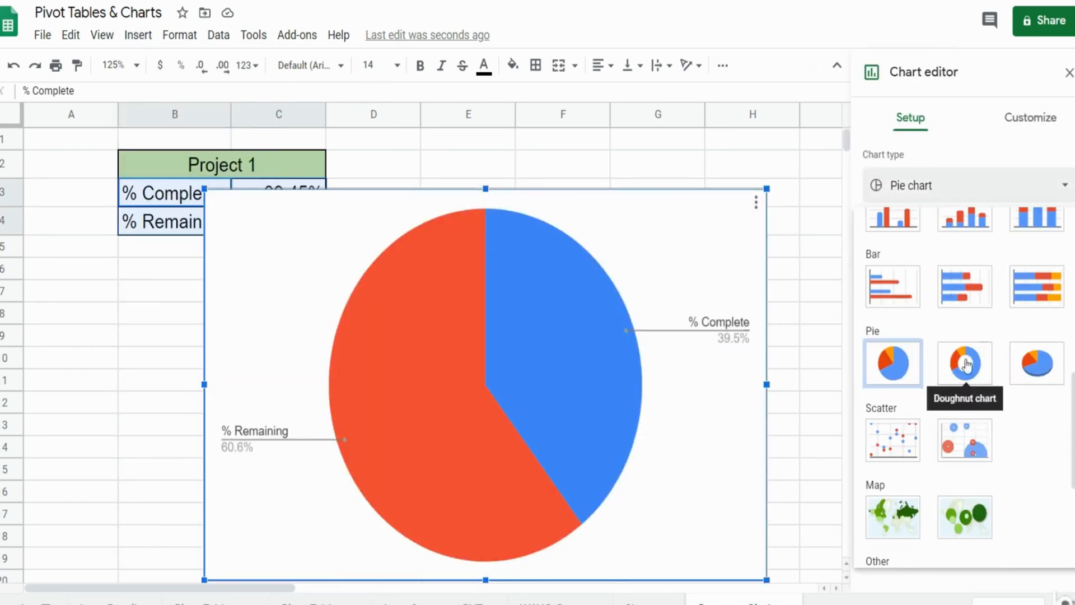
left_click(965, 363)
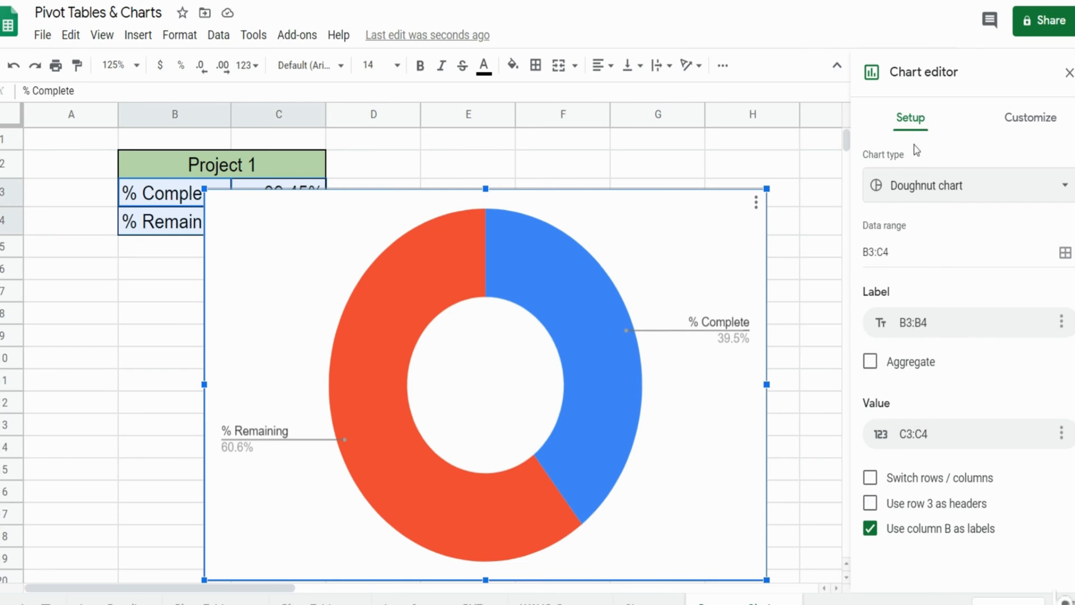
mouse_move(1038, 127)
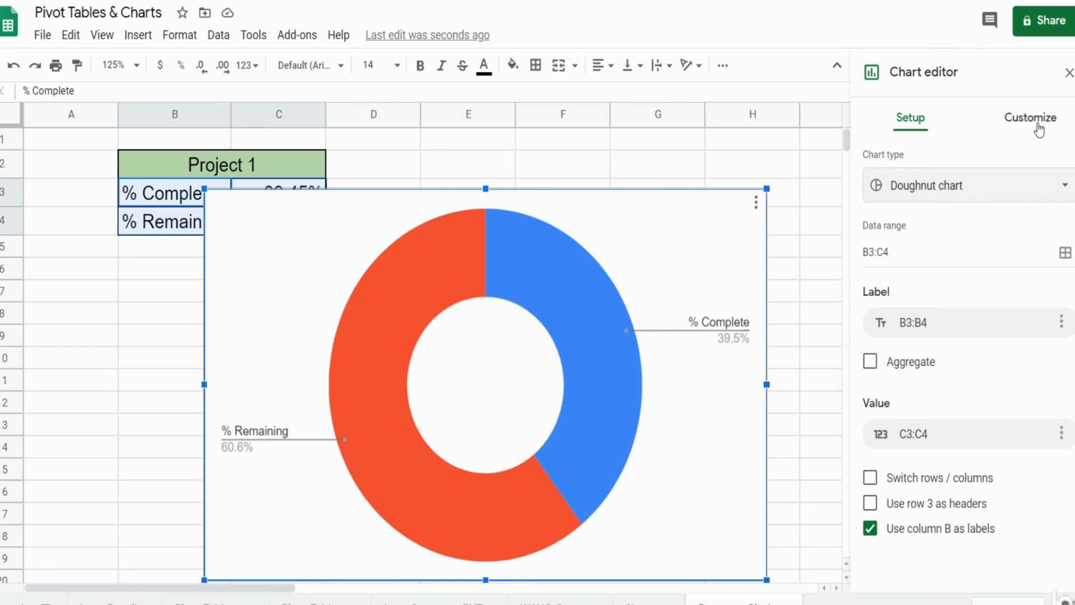
- Set the chart background colour to None so the cells show through
left_click(1031, 118)
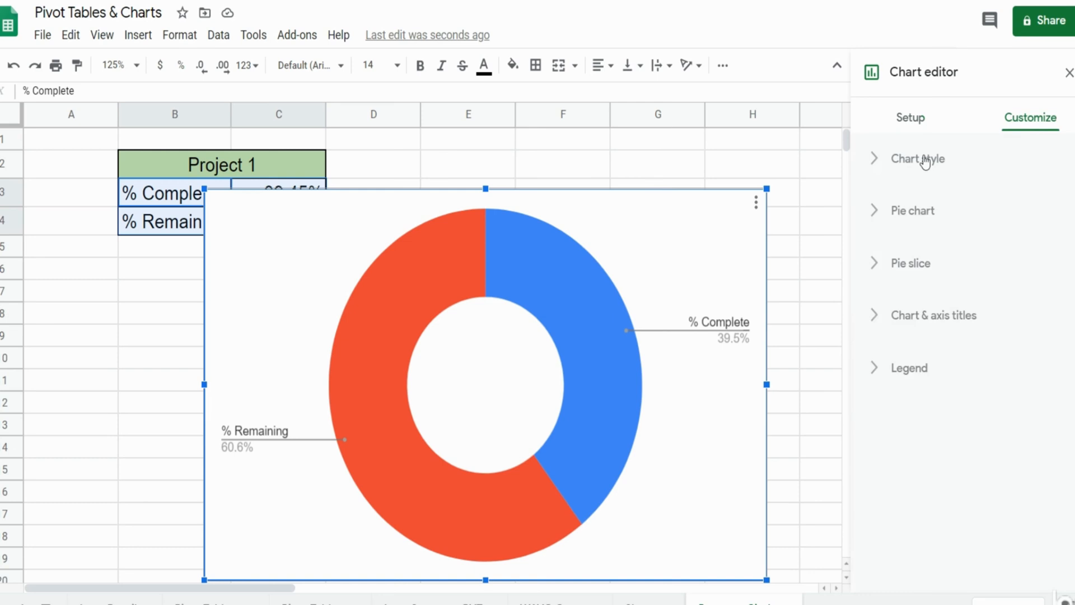
left_click(918, 160)
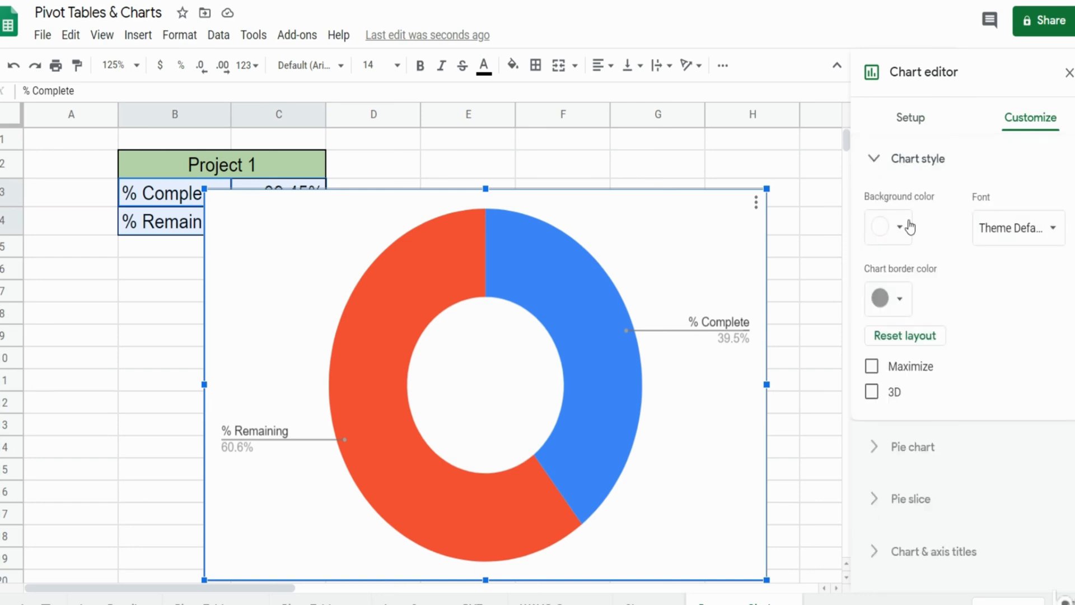
left_click(897, 227)
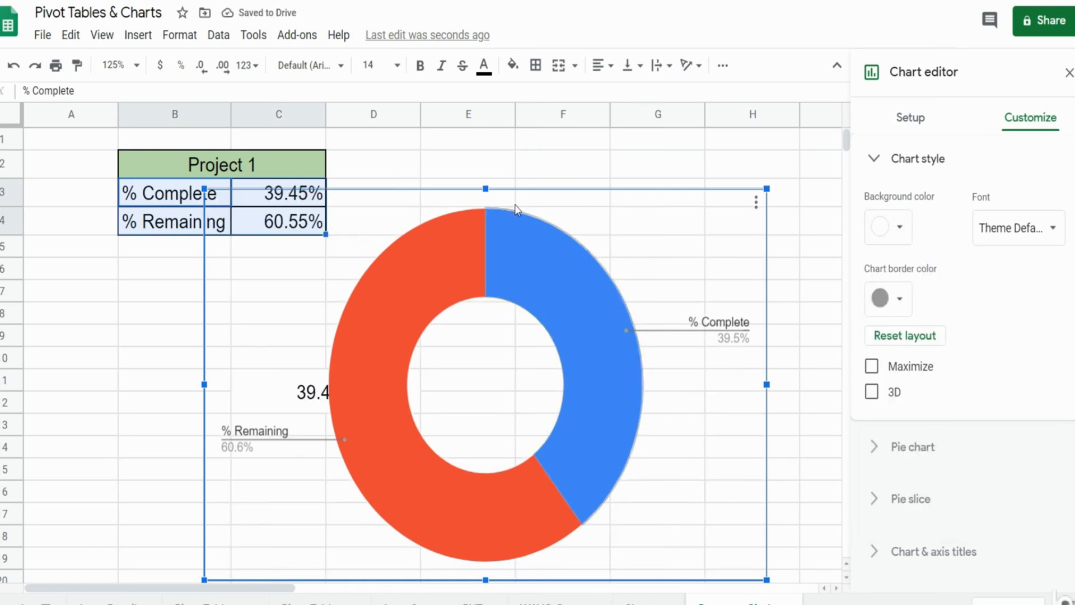
mouse_move(532, 206)
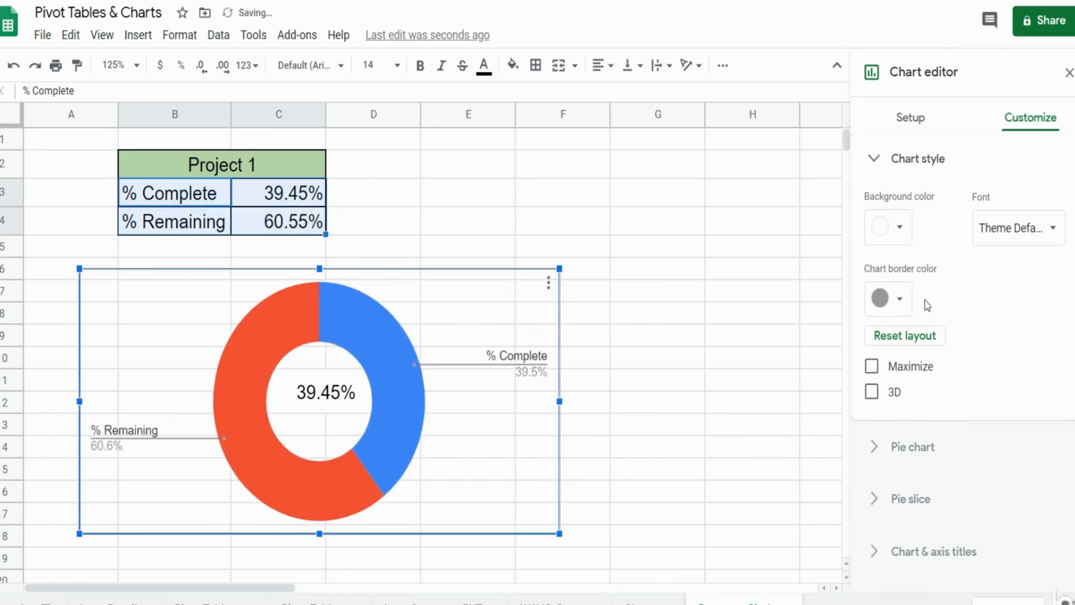
- Remove the chart border colour
left_click(888, 298)
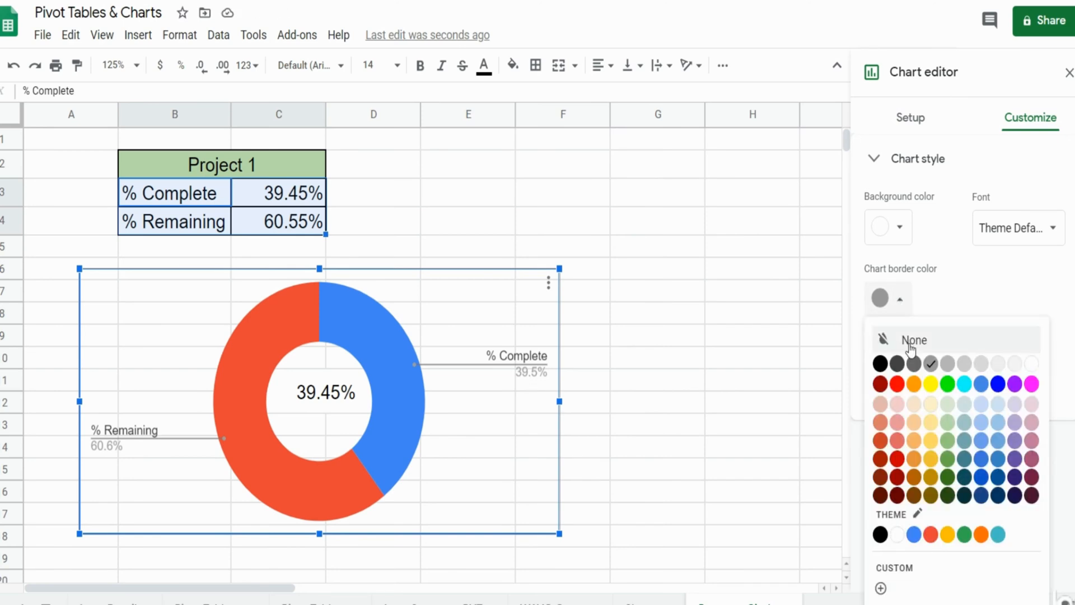
left_click(914, 341)
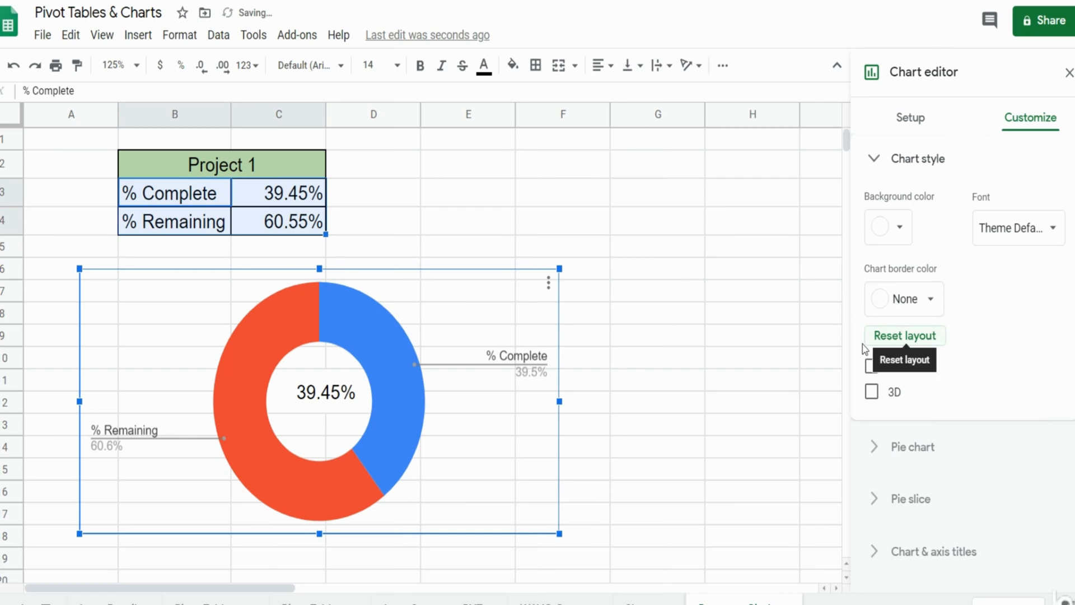
left_click(656, 334)
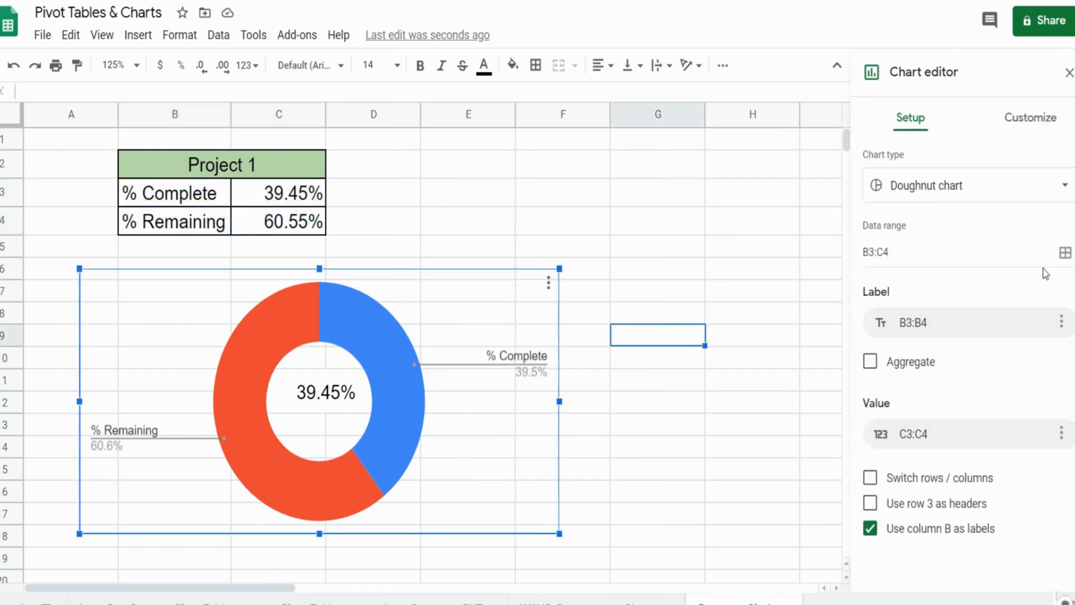
- Turn on the 3D option in Chart style for the doughnut
left_click(1030, 119)
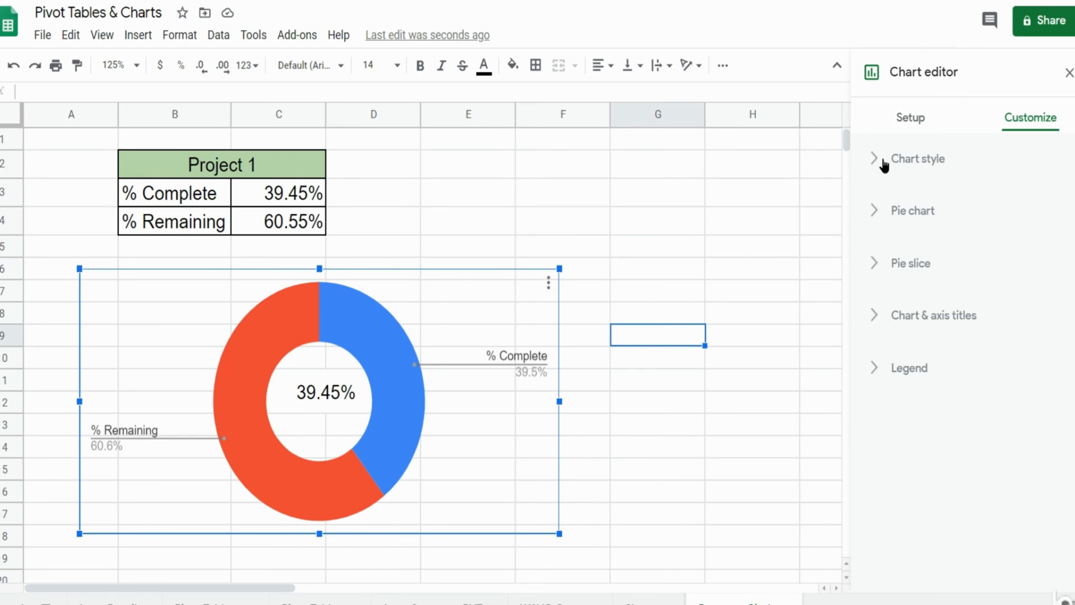
left_click(919, 159)
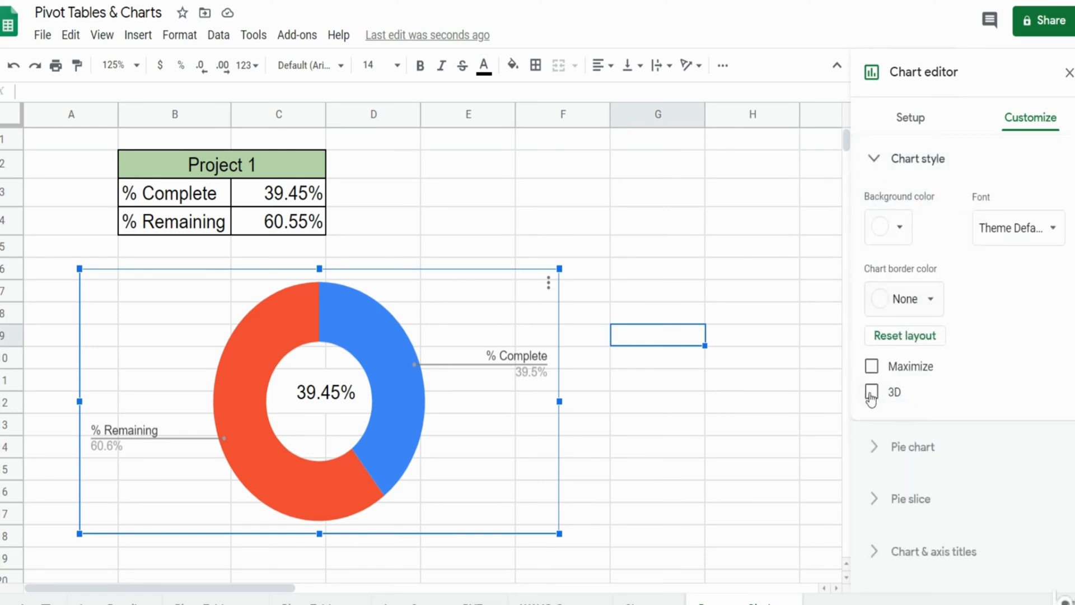
left_click(871, 392)
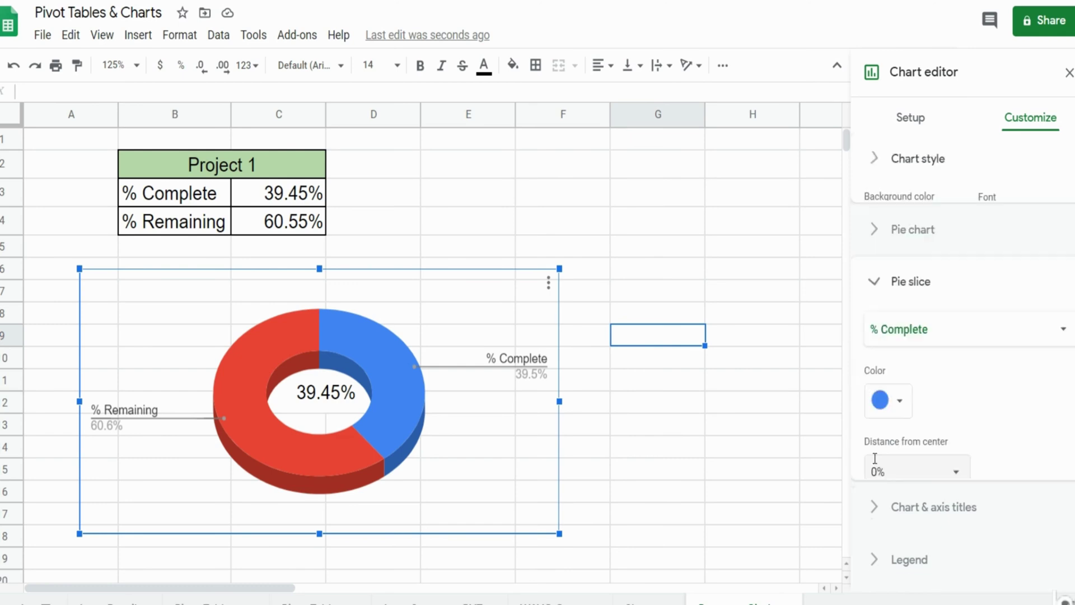
- Colour the % Complete slice green and the % Remaining slice yellow
left_click(888, 400)
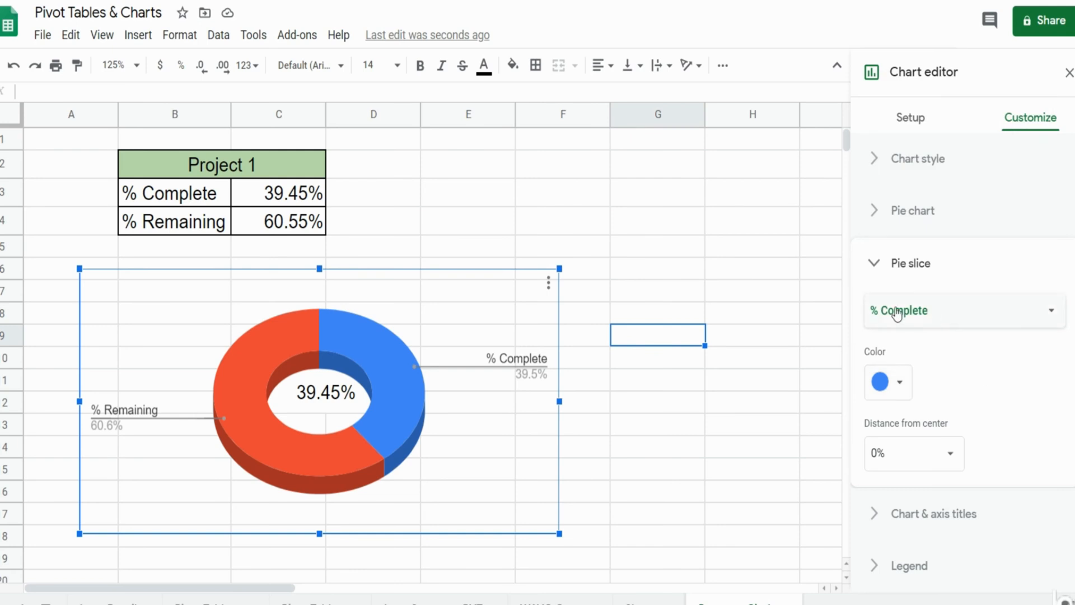
left_click(963, 310)
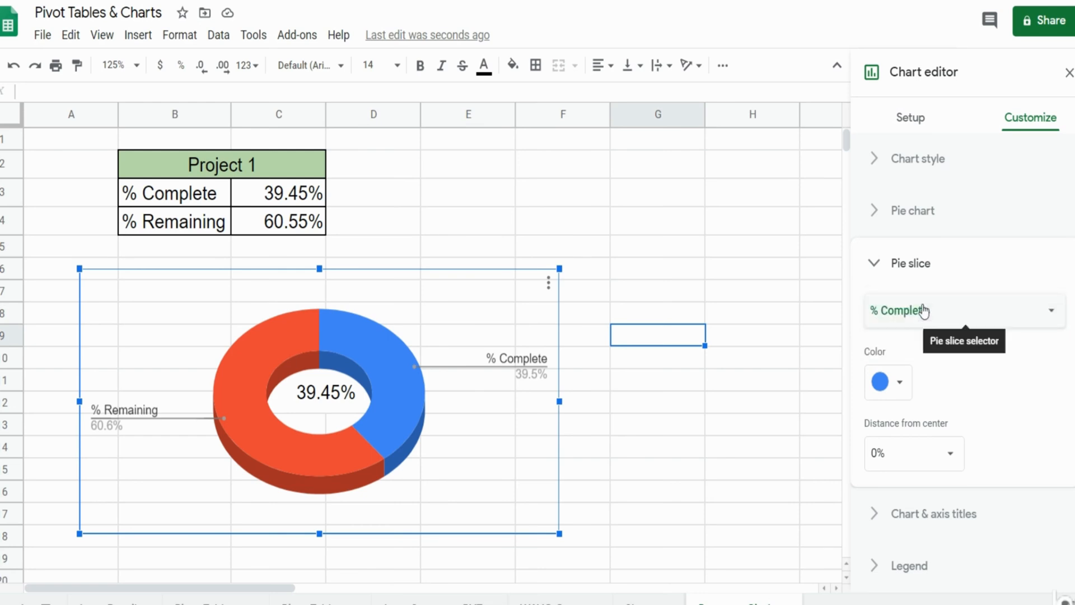
left_click(887, 382)
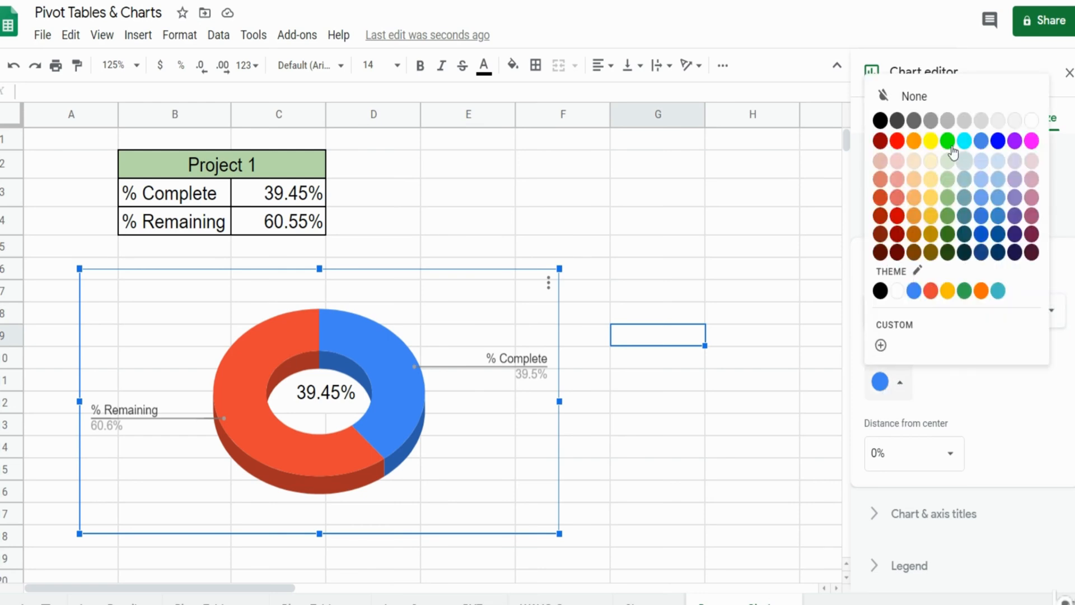
left_click(947, 139)
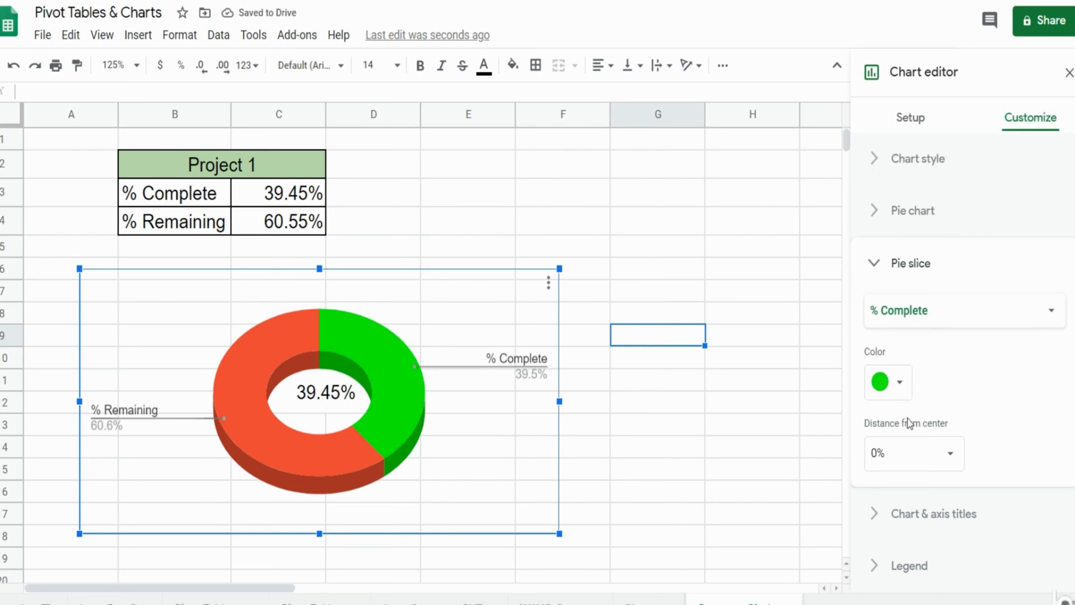
left_click(888, 383)
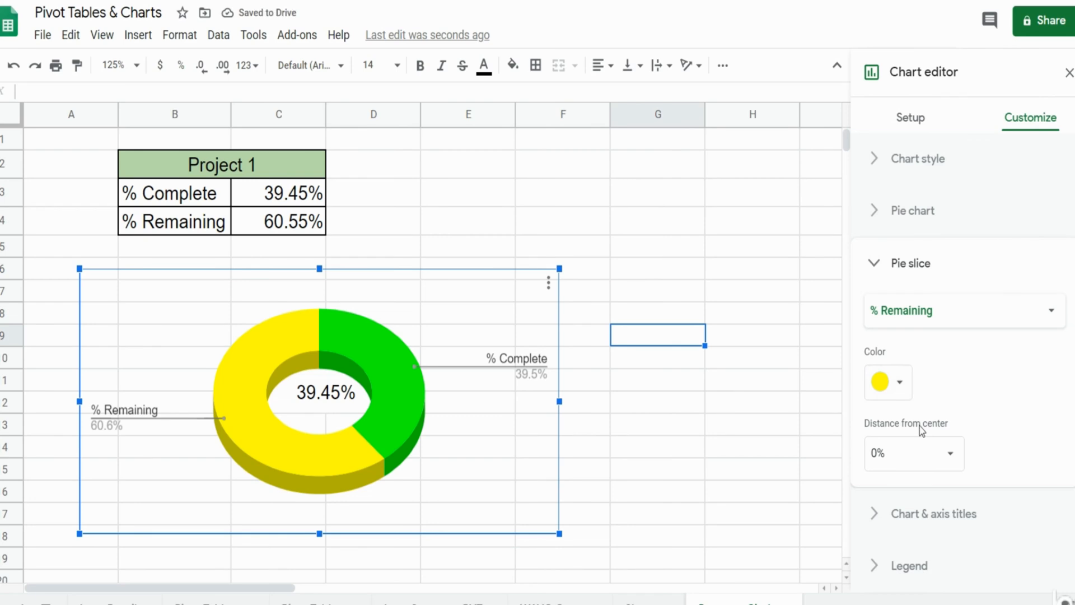
left_click(910, 263)
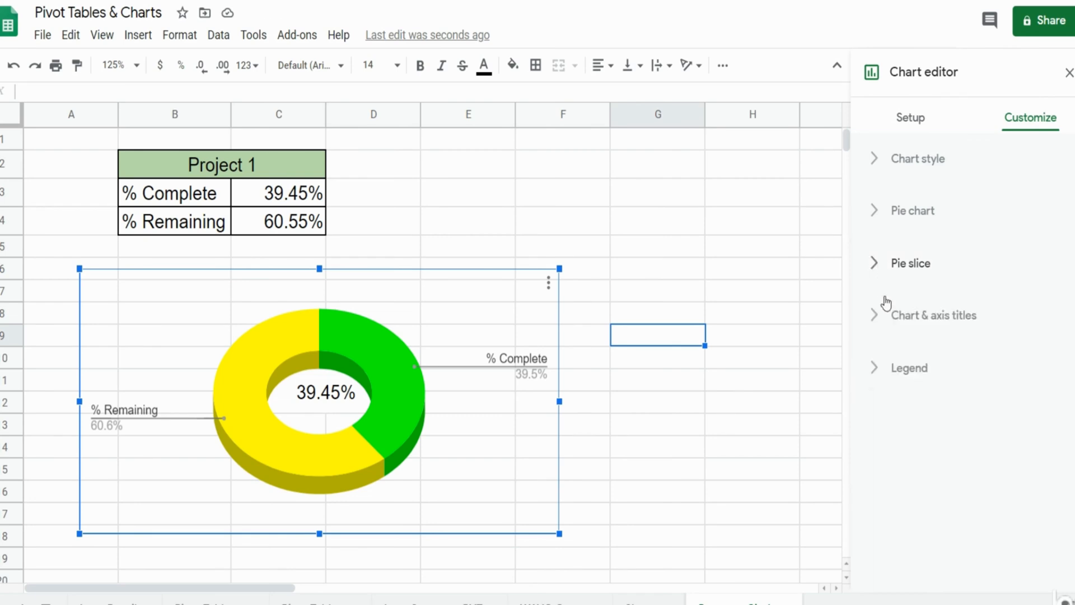
mouse_move(877, 372)
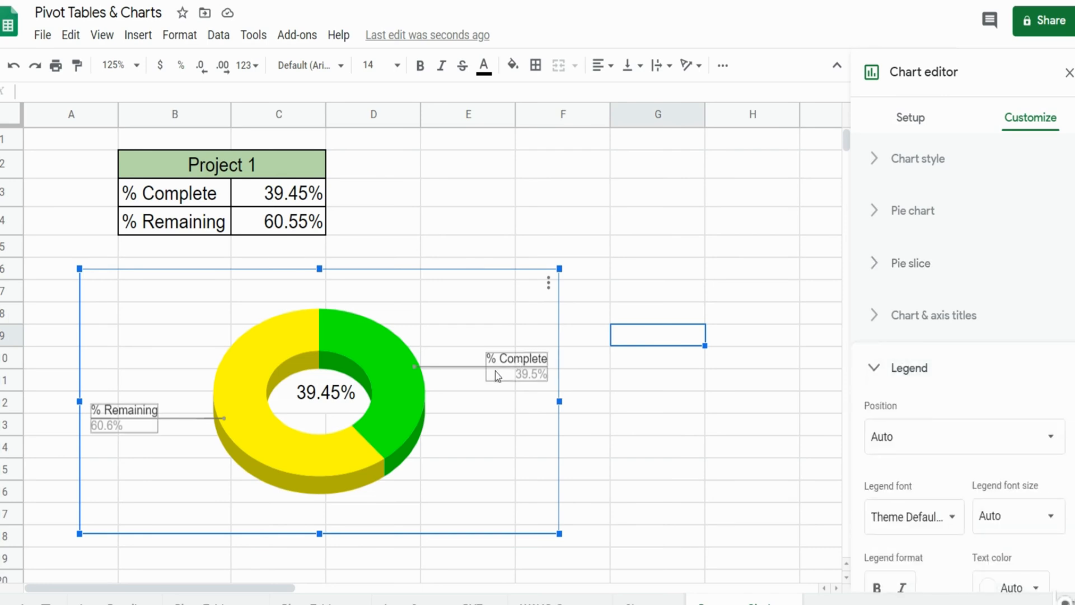
mouse_move(322, 399)
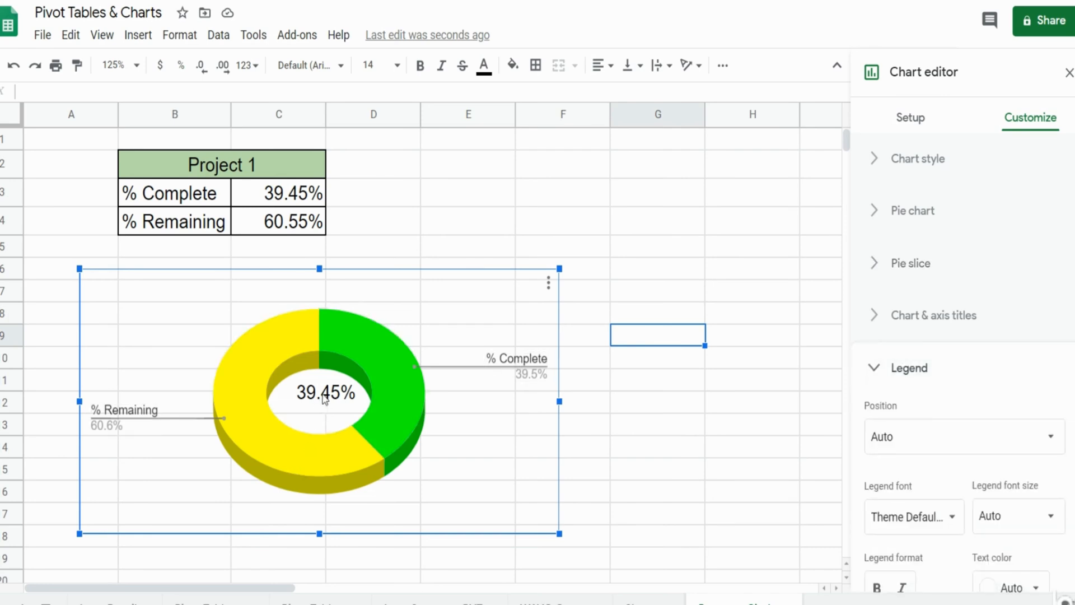
- Set the legend position to None to hide the slice labels
left_click(964, 437)
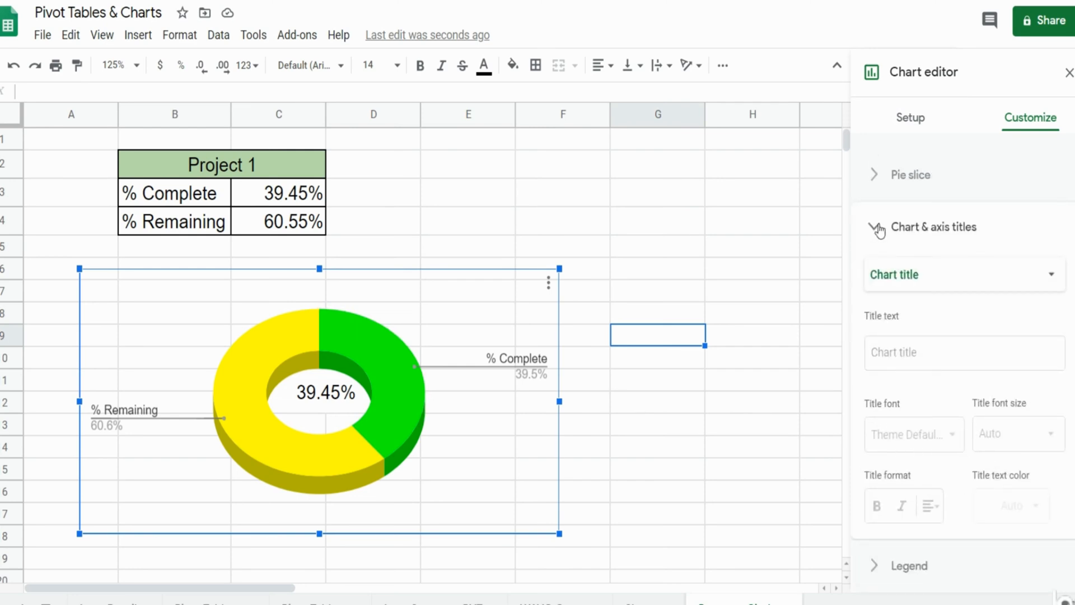
left_click(909, 368)
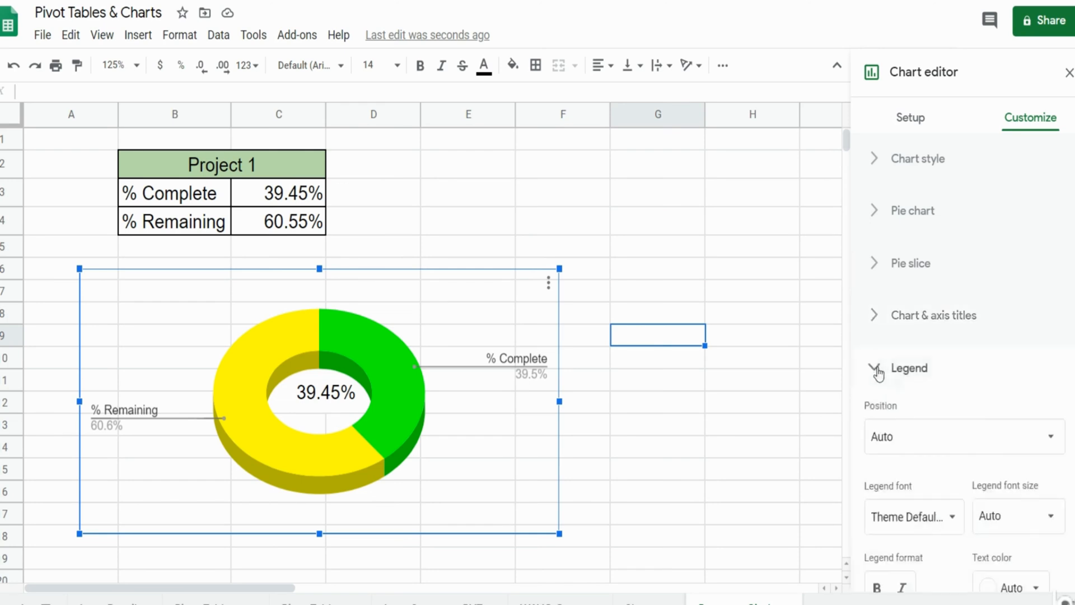
left_click(964, 436)
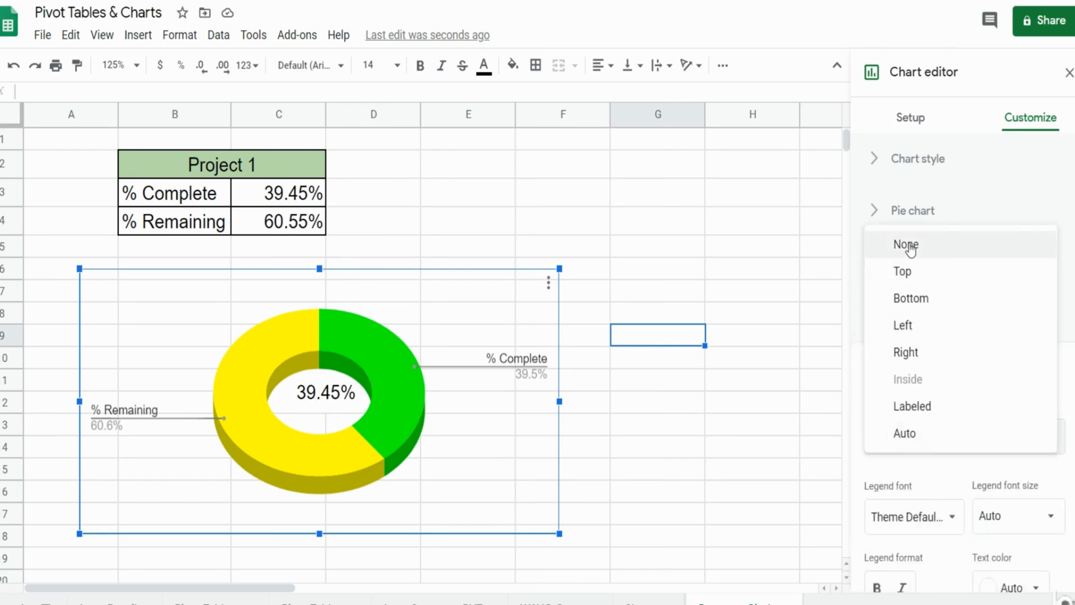
left_click(905, 244)
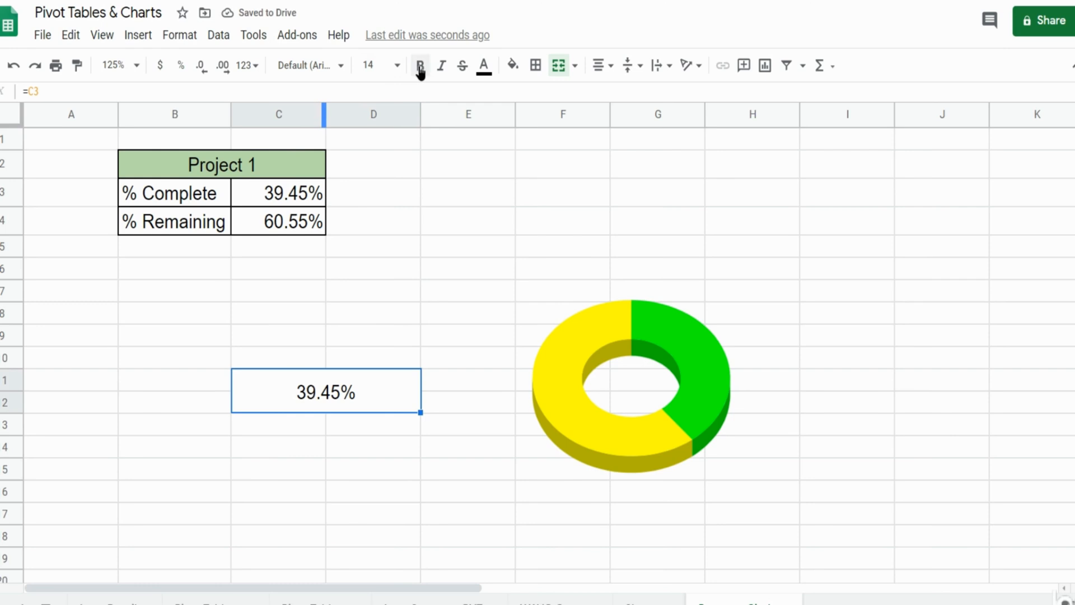
- Format the 39.45% merged cell as bold Impact text
left_click(421, 65)
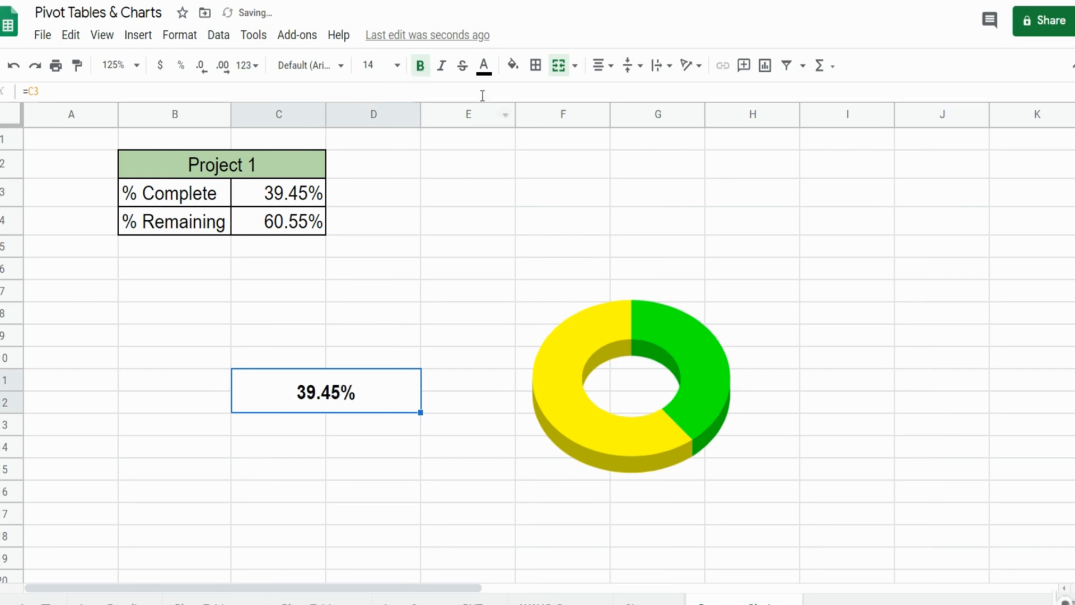
mouse_move(330, 66)
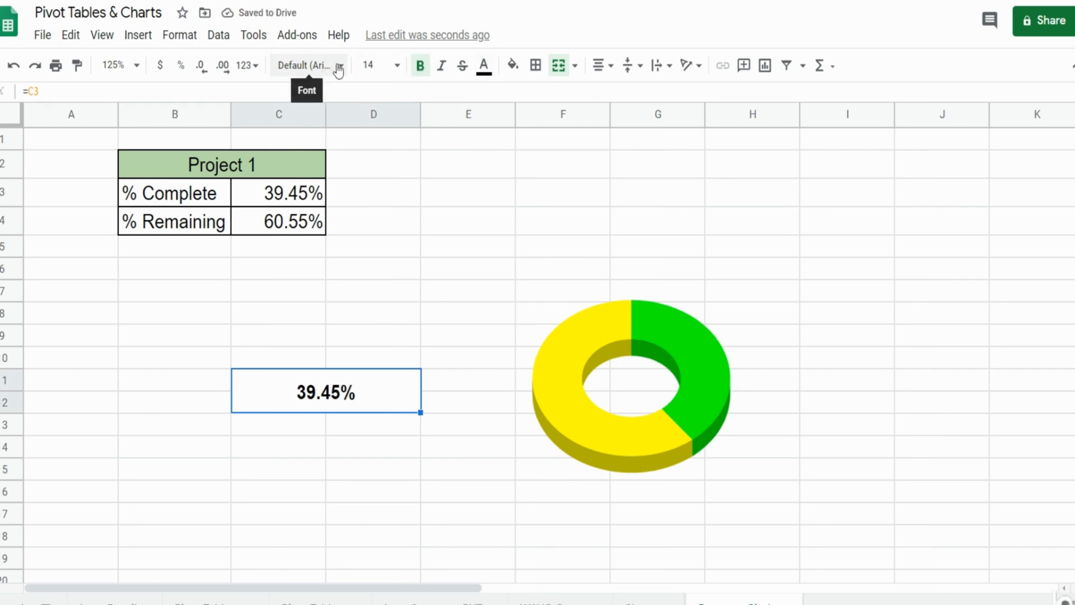
left_click(309, 65)
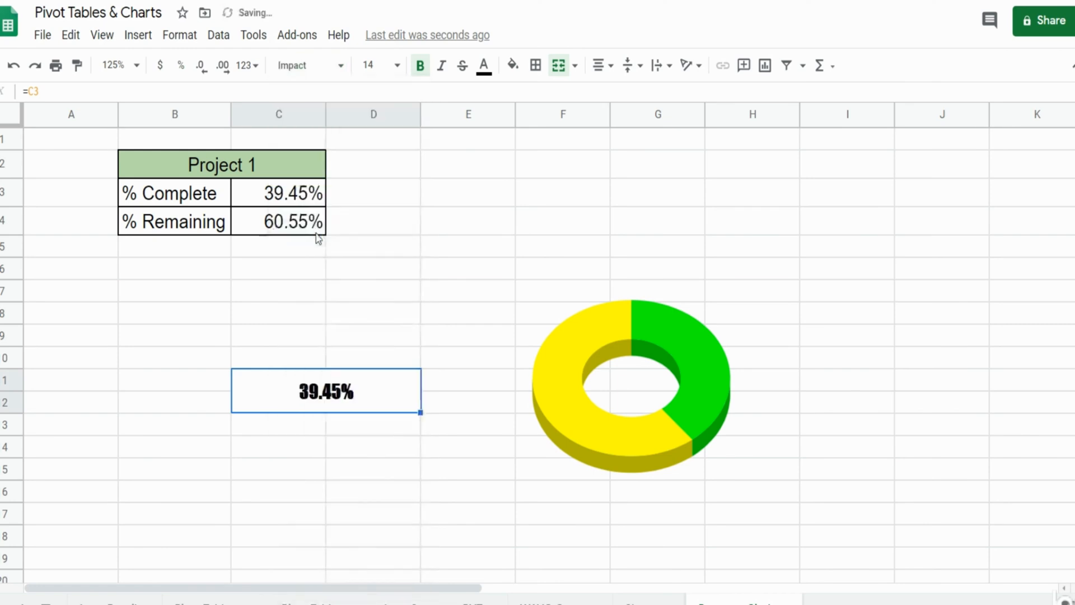
left_click(630, 383)
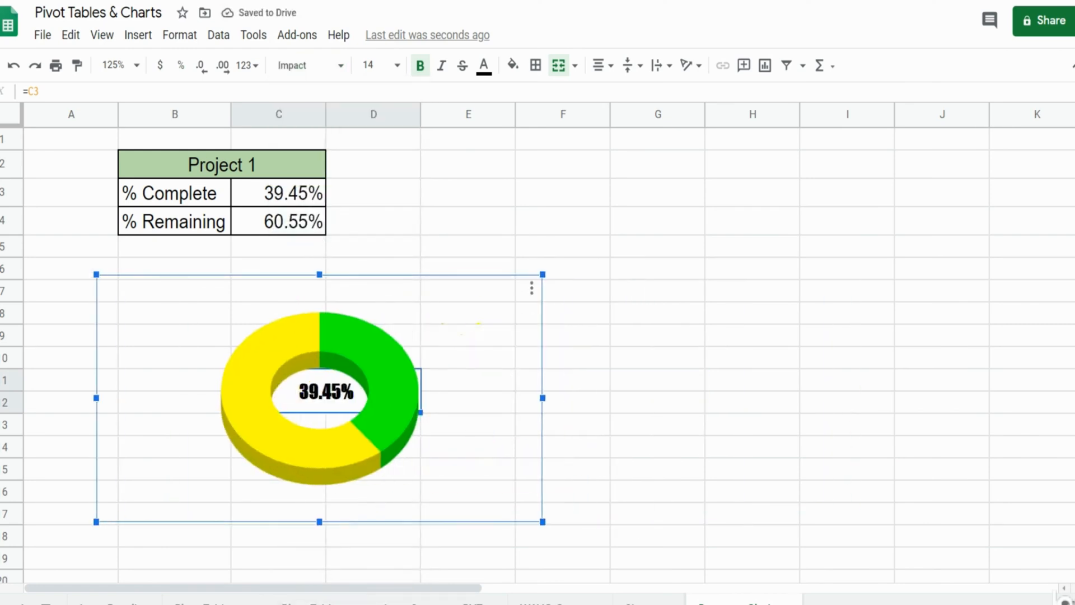
- Reselect the chart and resize it so 39.45% sits inside its centre hole
left_click(562, 220)
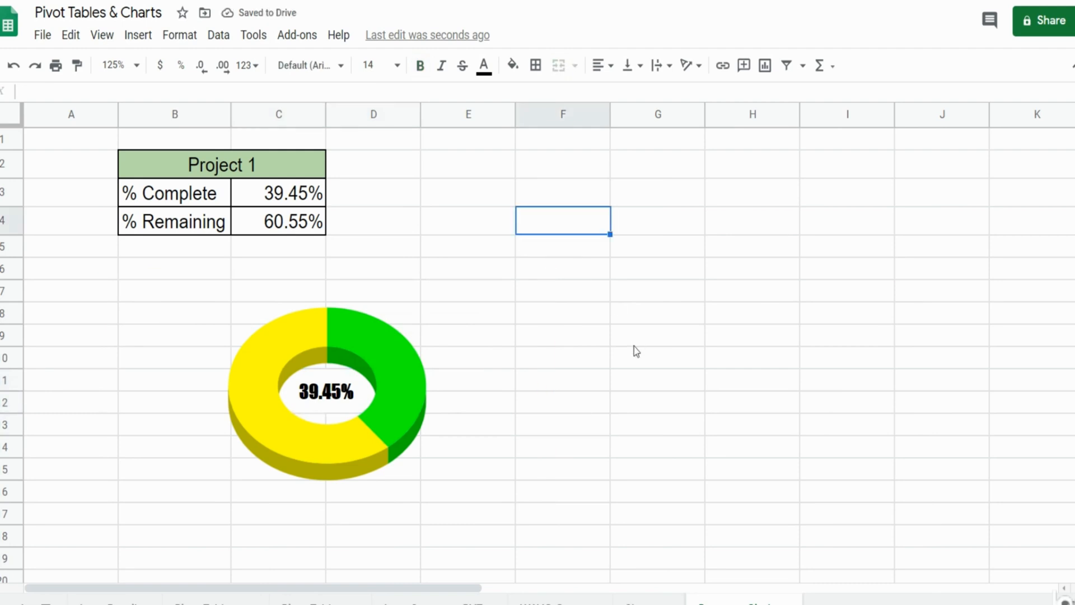
left_click(324, 392)
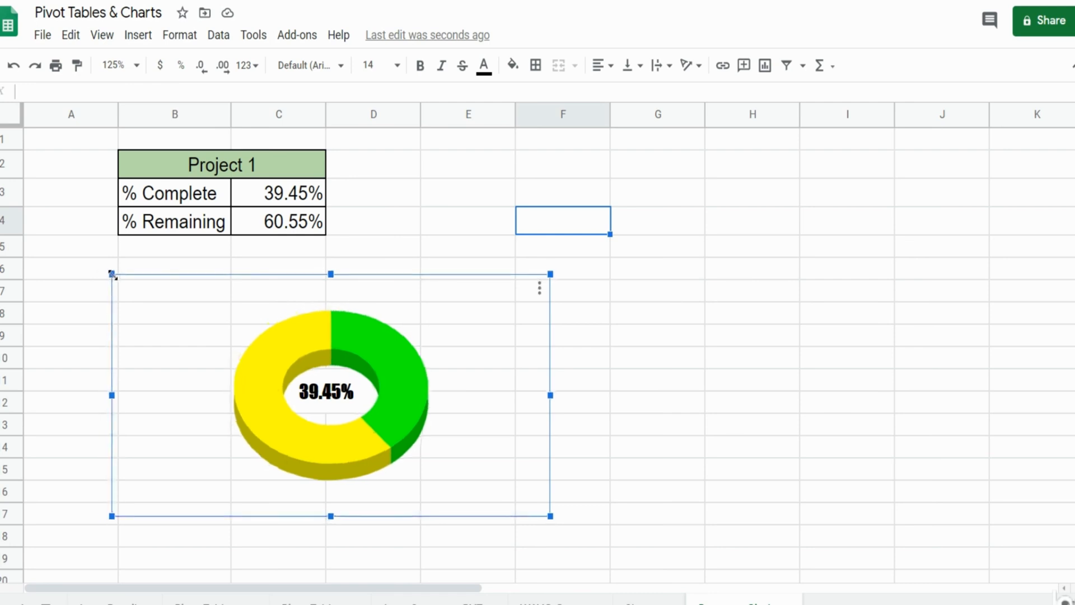
left_click_drag(111, 273, 130, 284)
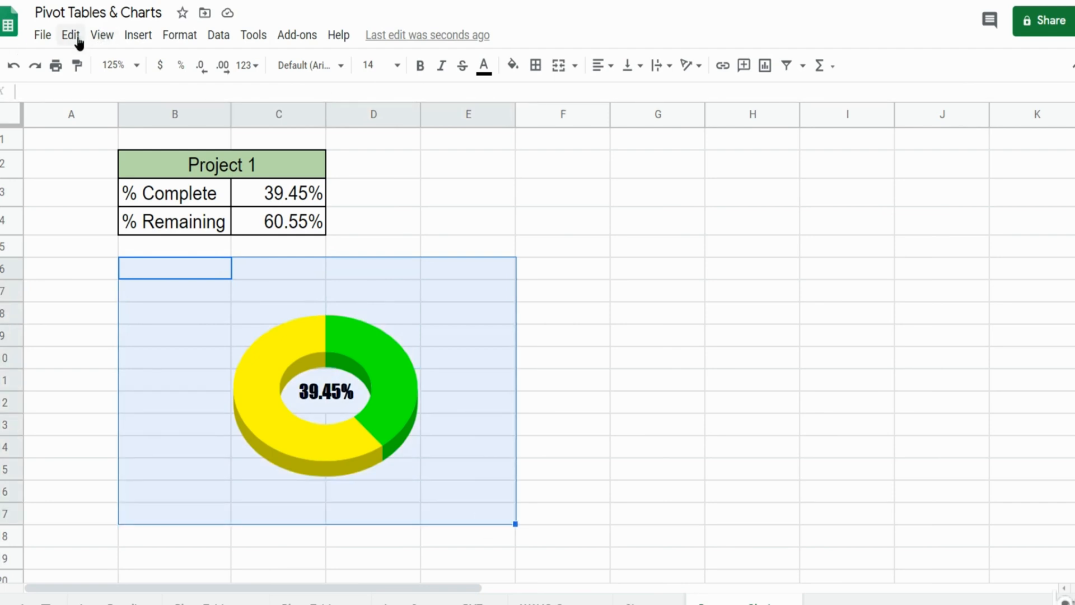
- Select the block of cells lying behind the doughnut chart
left_click(102, 35)
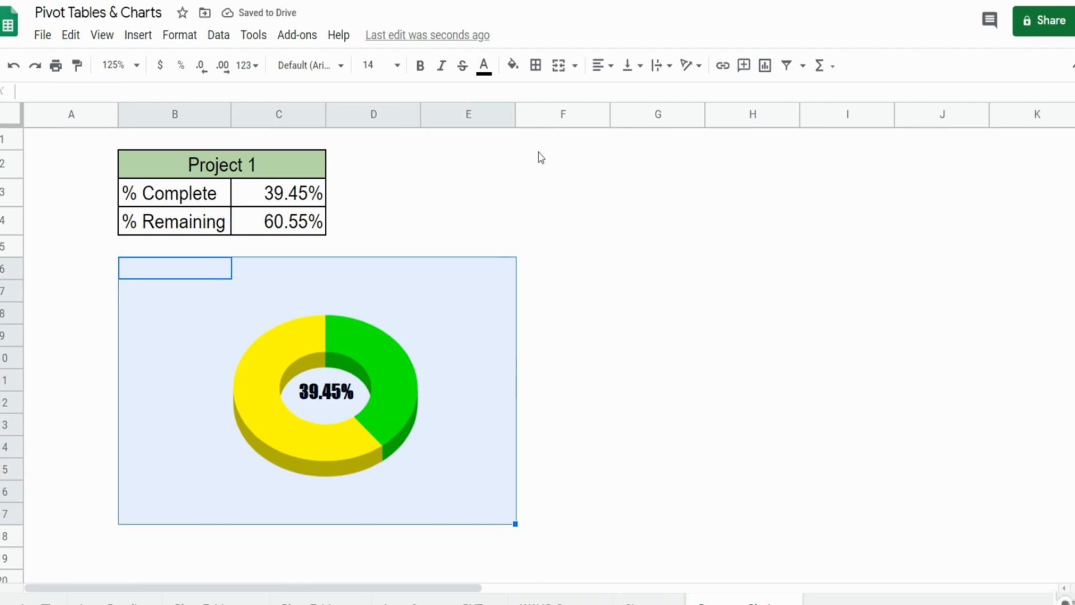
- Fill the cells behind the chart cyan and deselect them
left_click(511, 65)
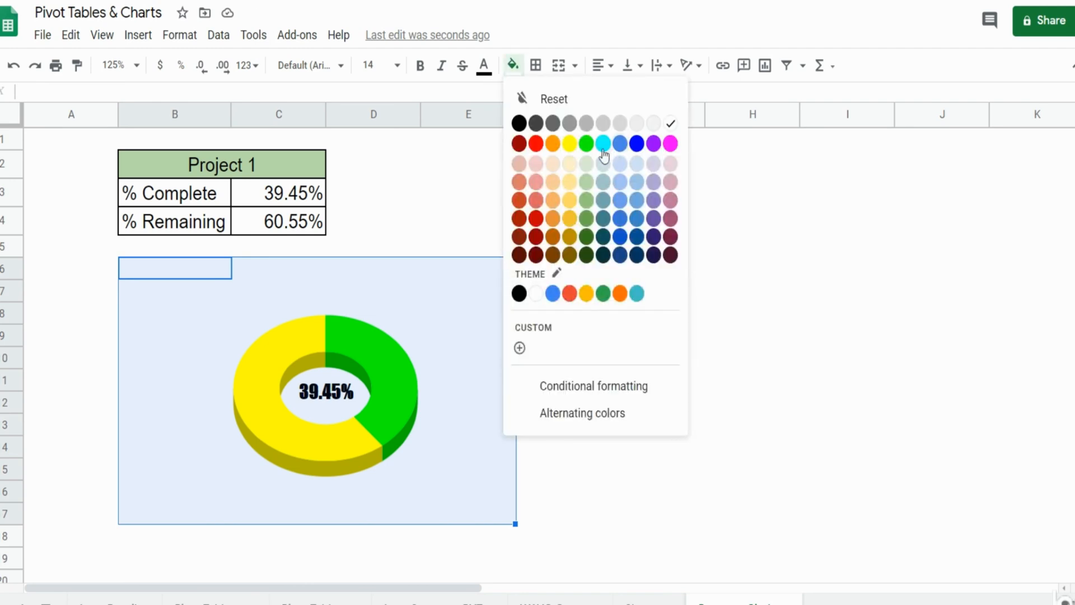
left_click(604, 144)
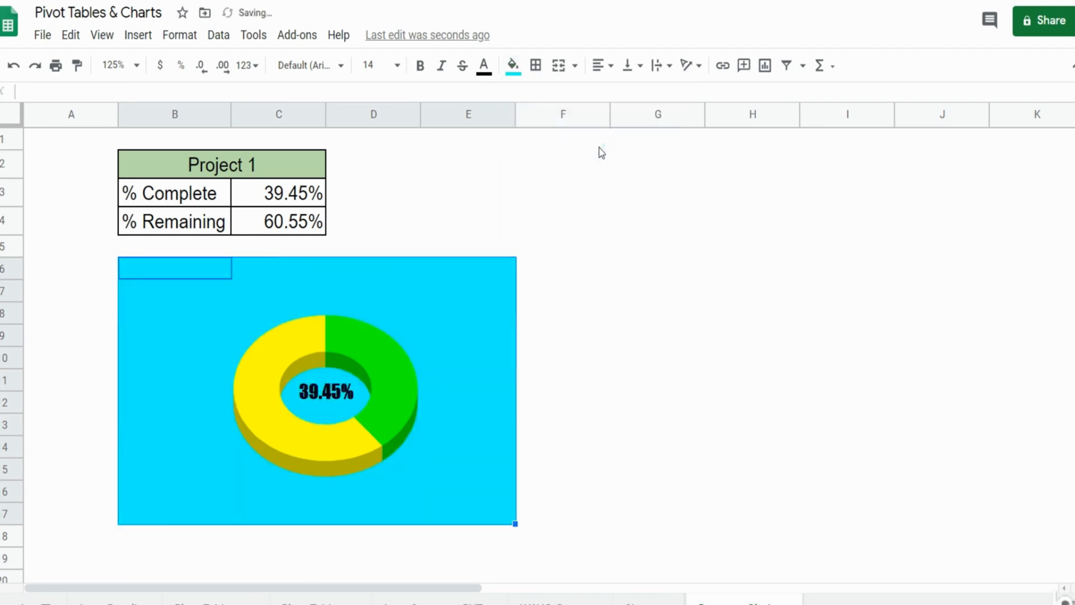
left_click(468, 192)
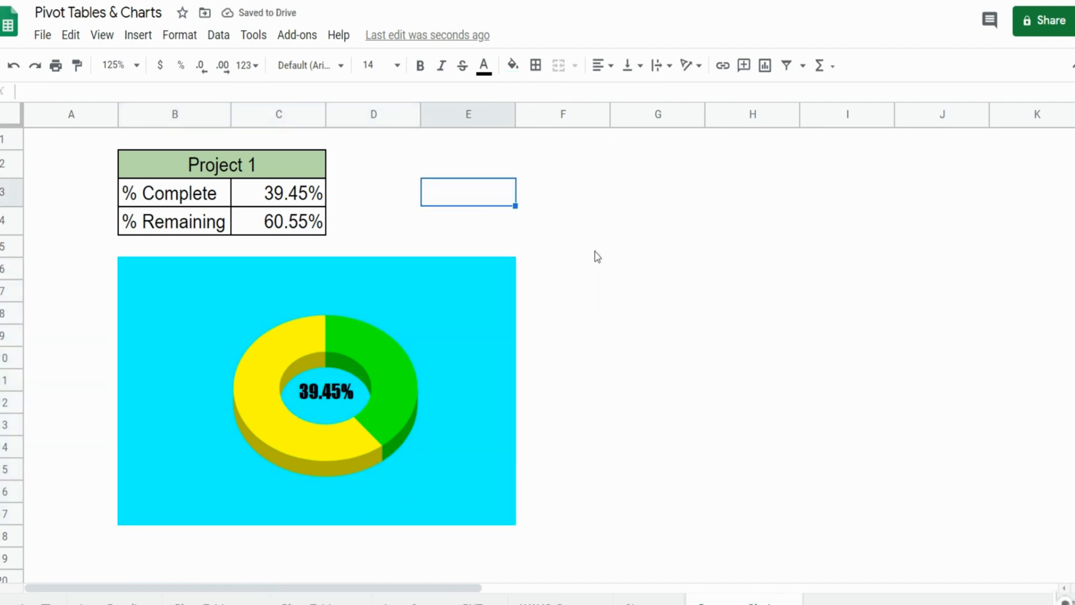
mouse_move(632, 347)
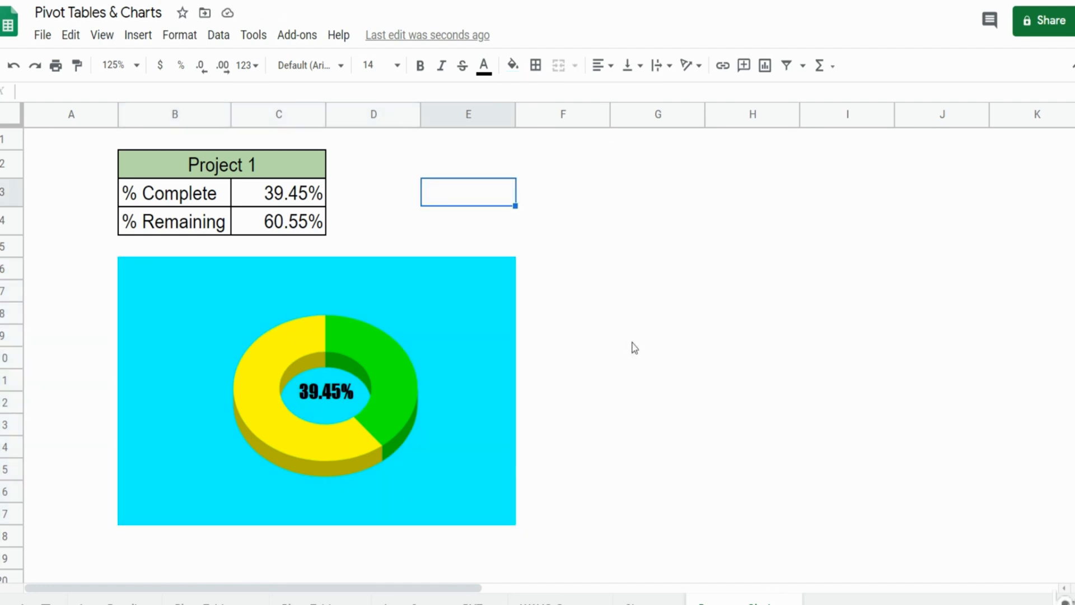